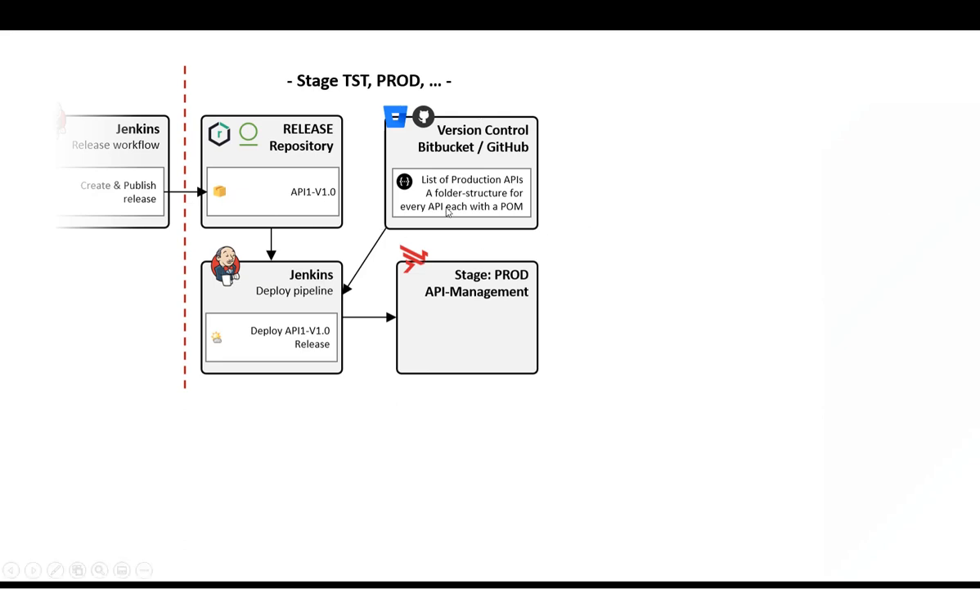
pyautogui.moveTo(487, 183)
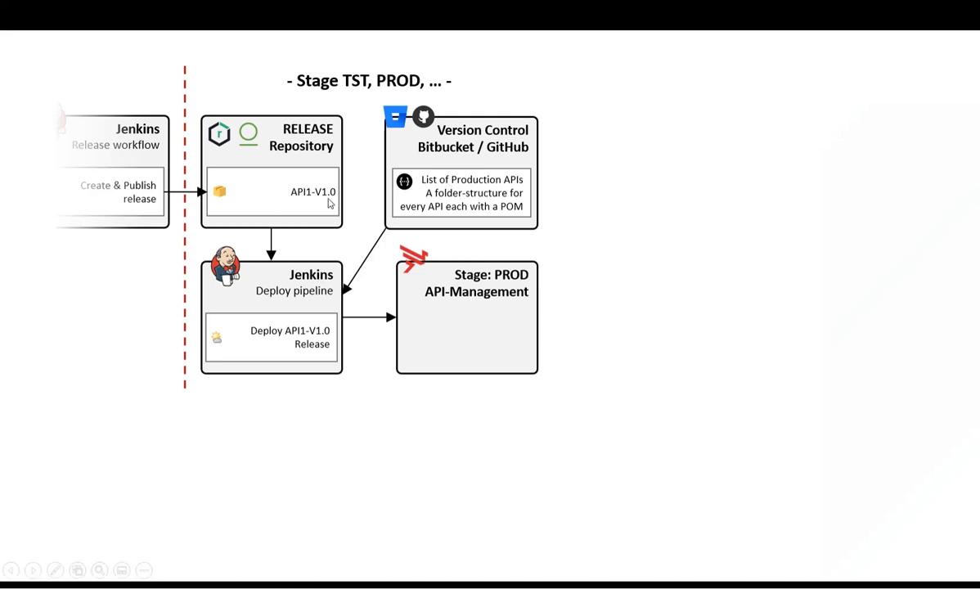
pyautogui.moveTo(249, 265)
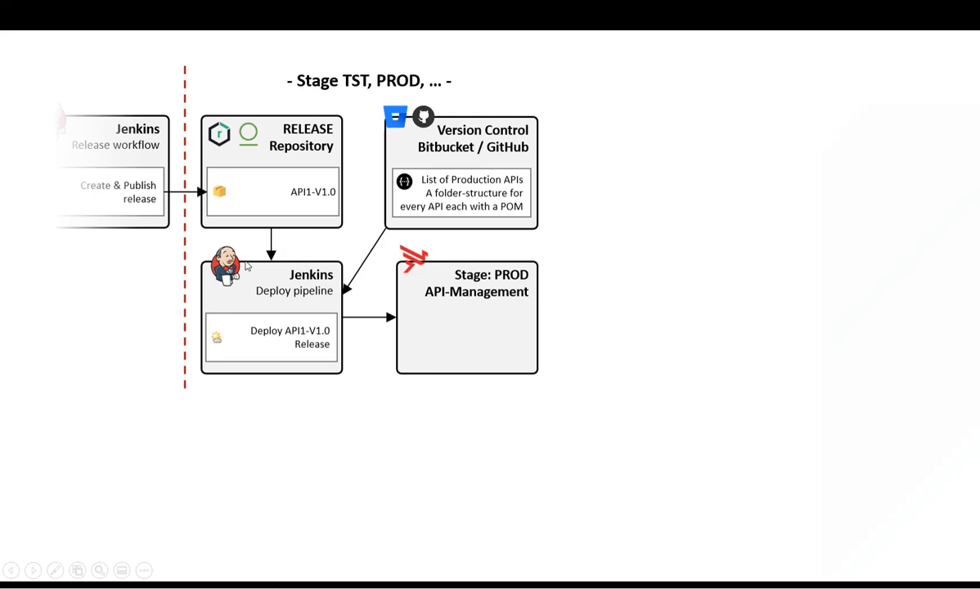
pyautogui.moveTo(298, 377)
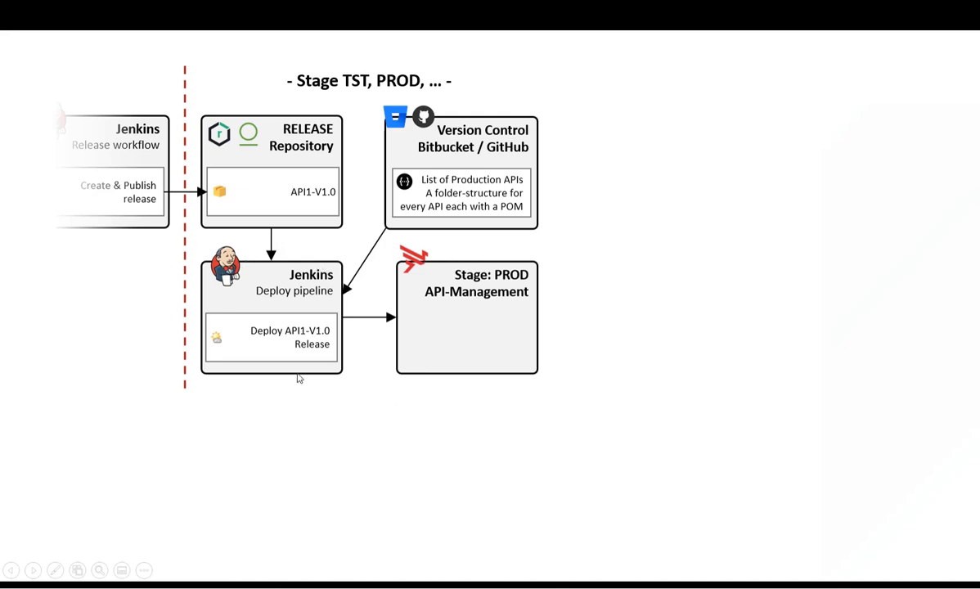
pyautogui.moveTo(510, 122)
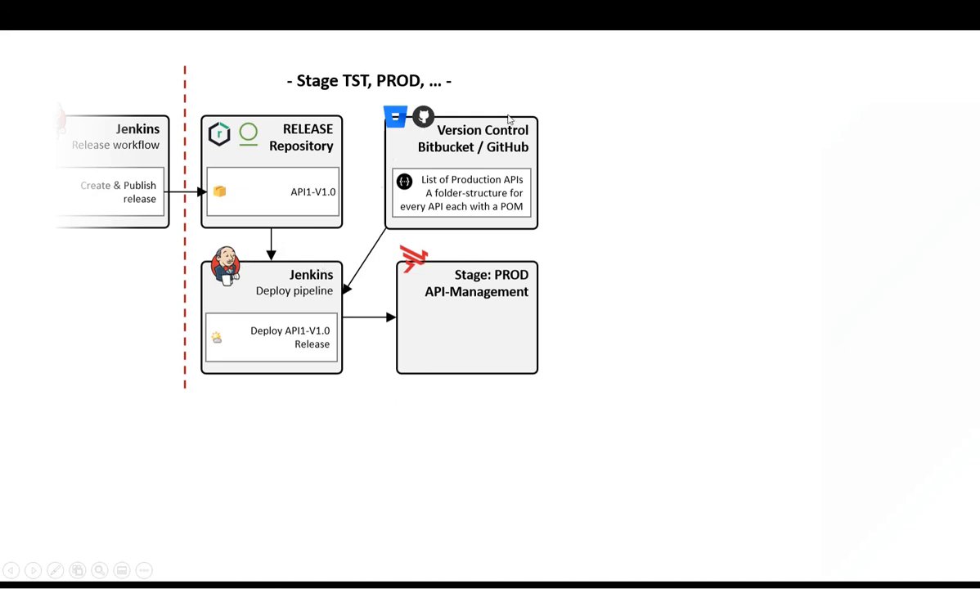
pyautogui.moveTo(478, 180)
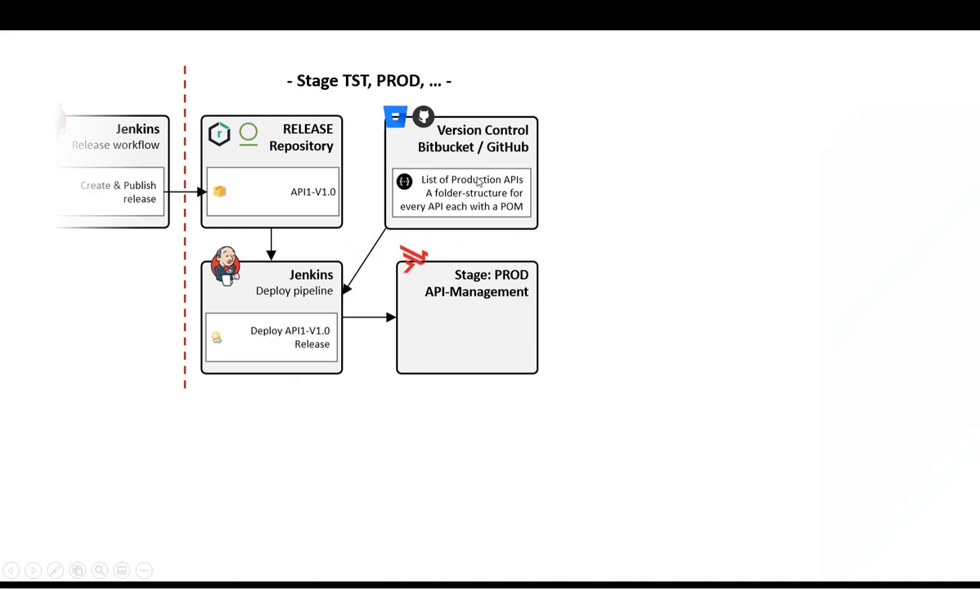
pyautogui.moveTo(248, 209)
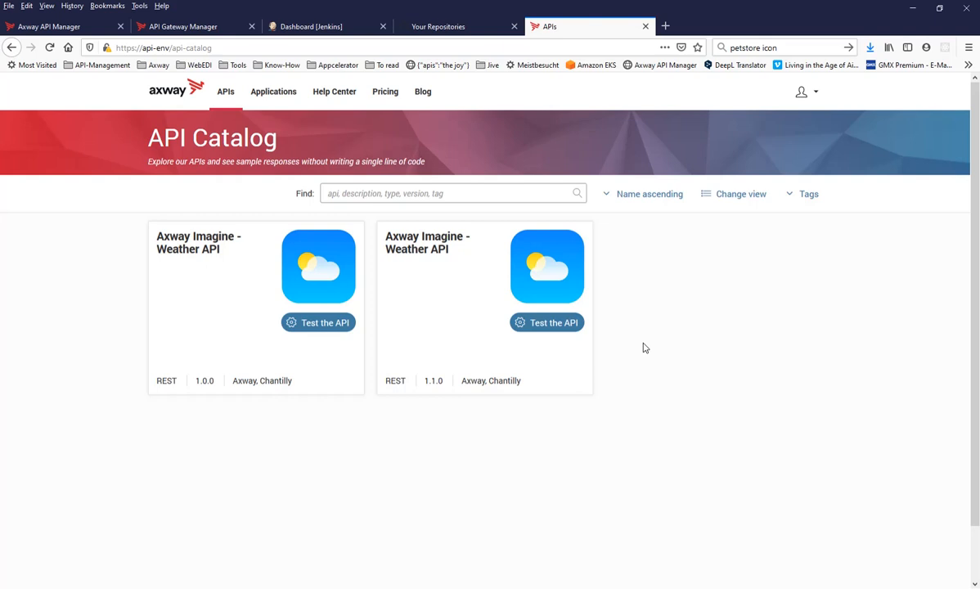
pyautogui.moveTo(625, 271)
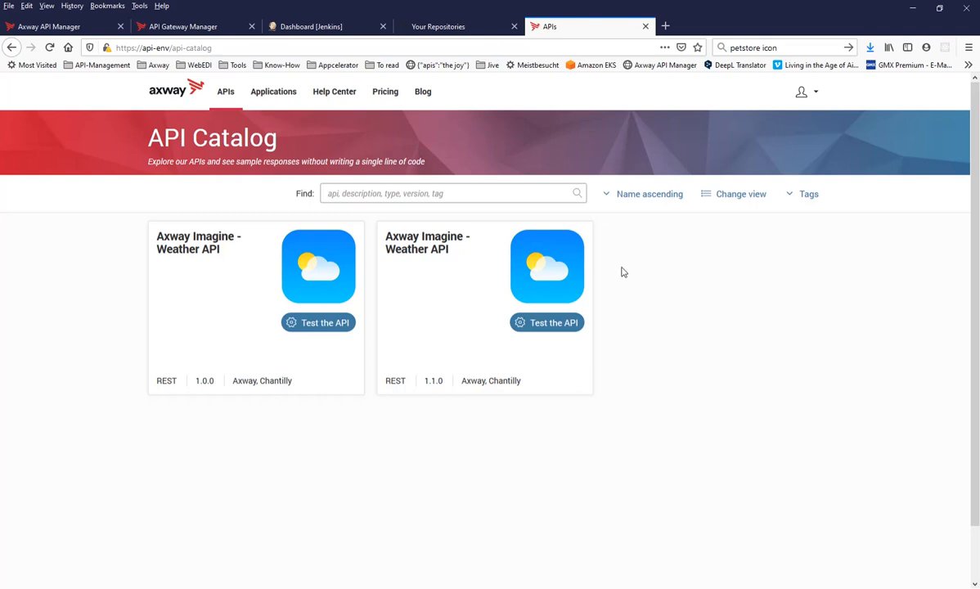
# Review the Your Repositories list filtered by *-api-*, noting imagine-api-demo among eight results
pyautogui.click(439, 26)
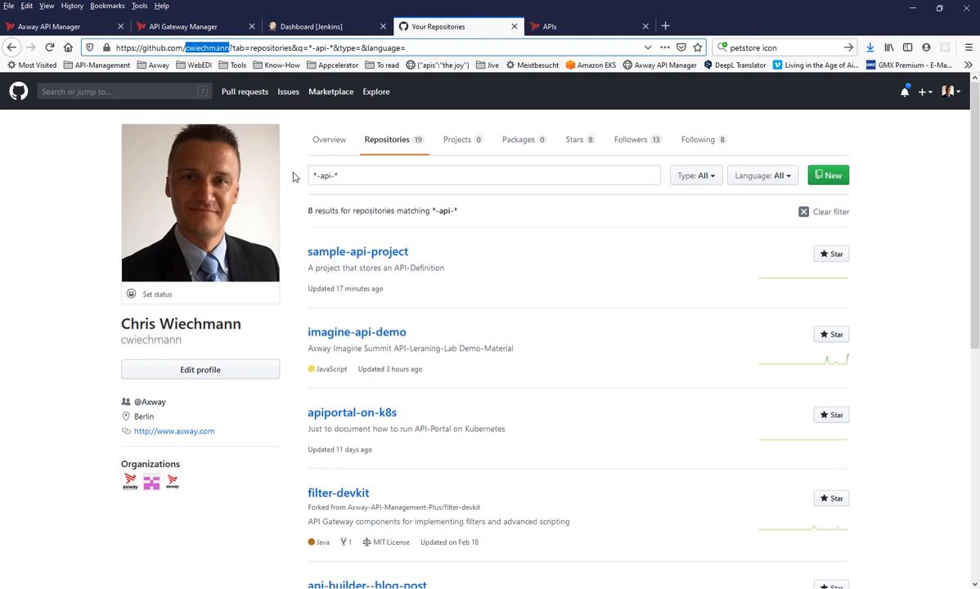
pyautogui.click(482, 175)
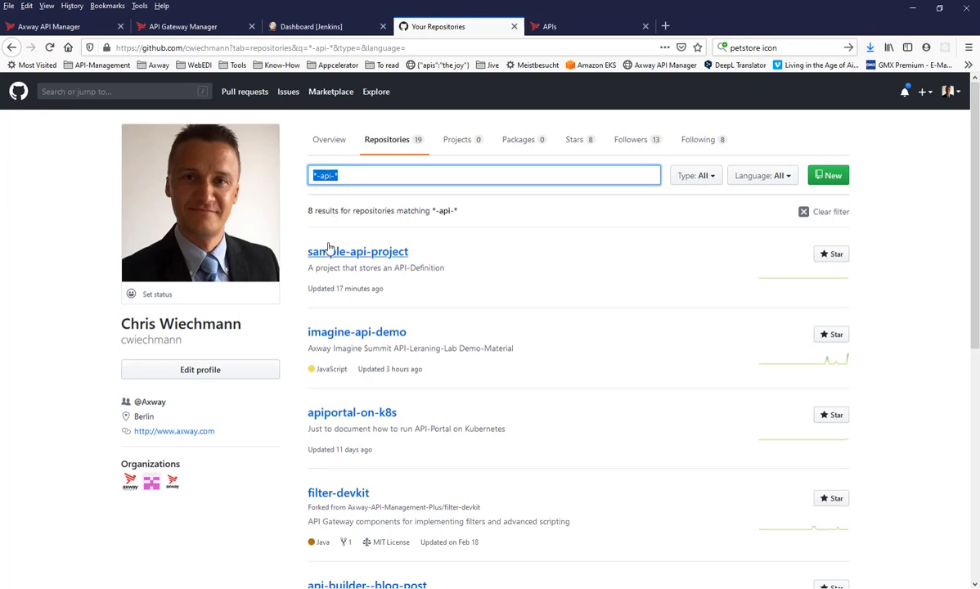
pyautogui.doubleClick(357, 252)
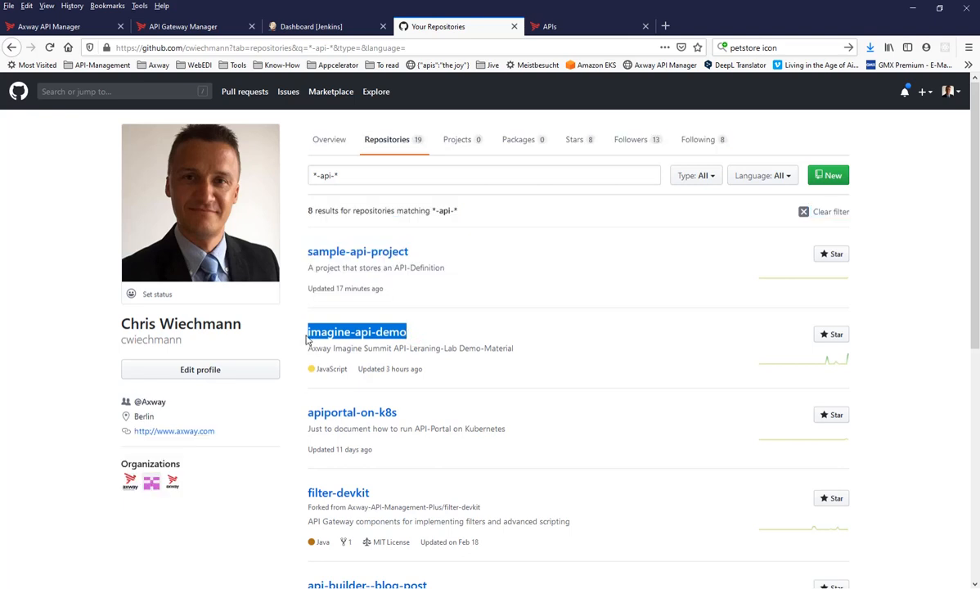
pyautogui.moveTo(326, 306)
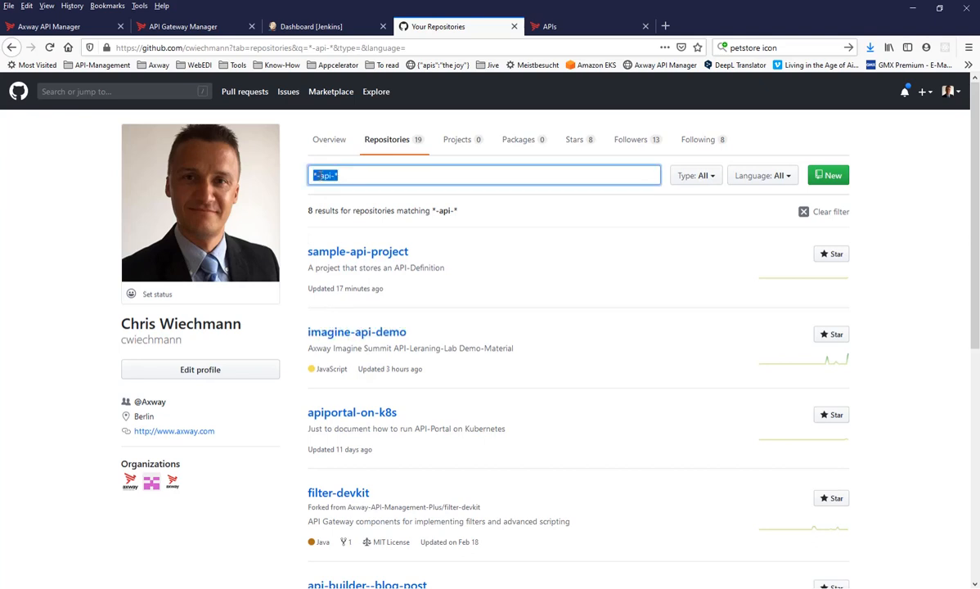
pyautogui.click(321, 175)
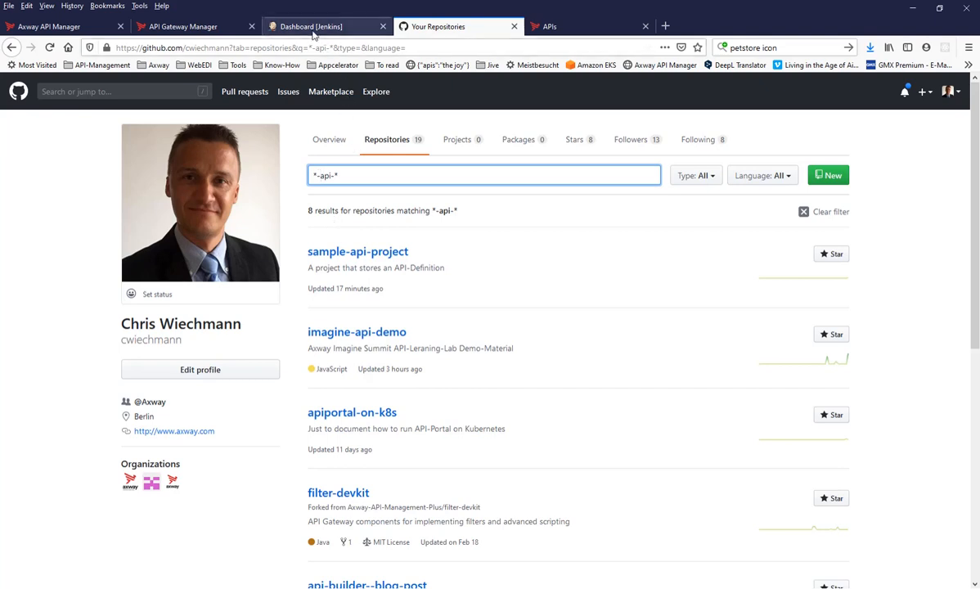
# Show the Jenkins Credentials page and highlight the GitHub credential ID
pyautogui.click(311, 27)
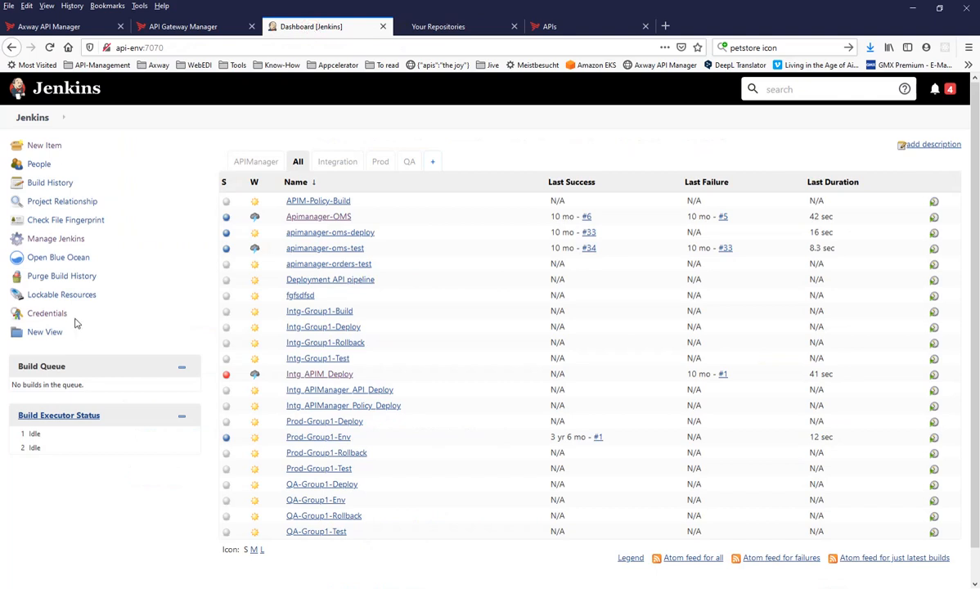
pyautogui.click(46, 313)
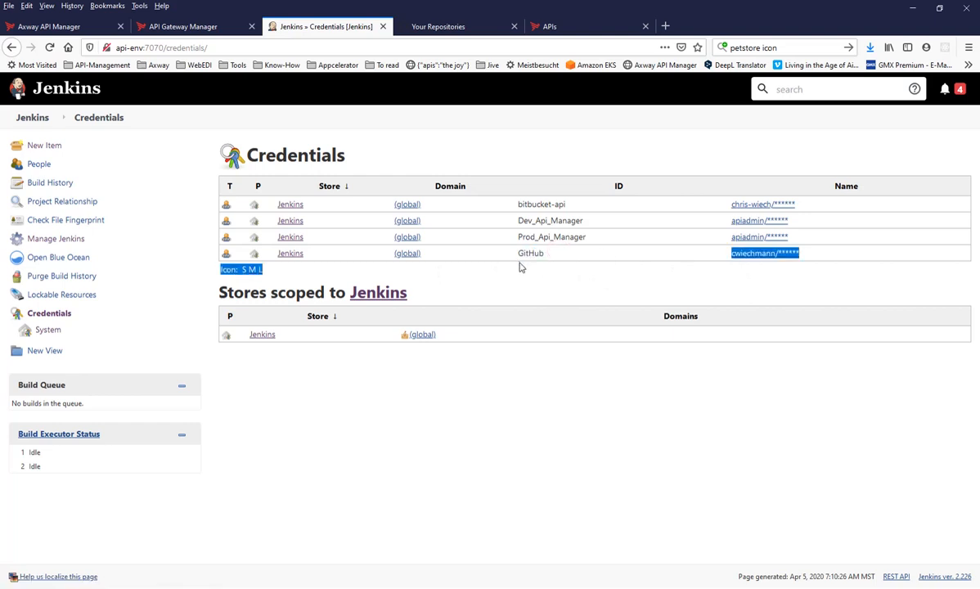
pyautogui.doubleClick(530, 252)
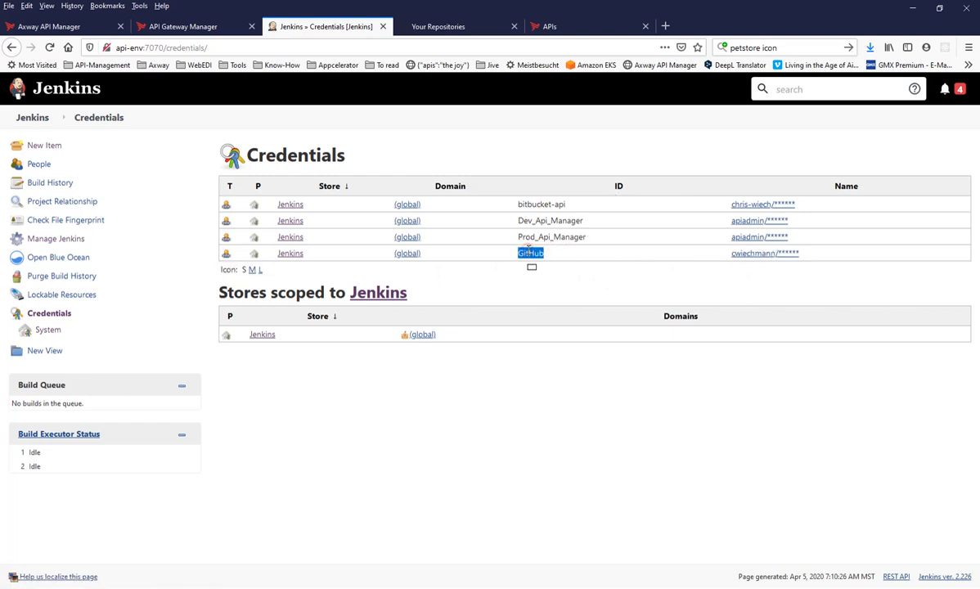
pyautogui.moveTo(68, 242)
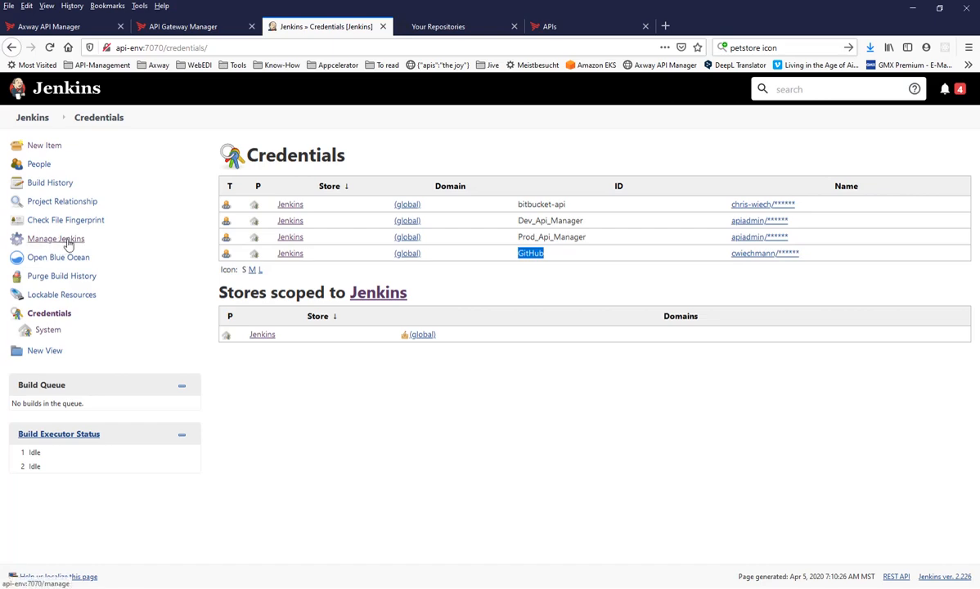
# Filter the installed plugins in Manage Plugins by 'Git' to show the GitHub plugins
pyautogui.click(56, 239)
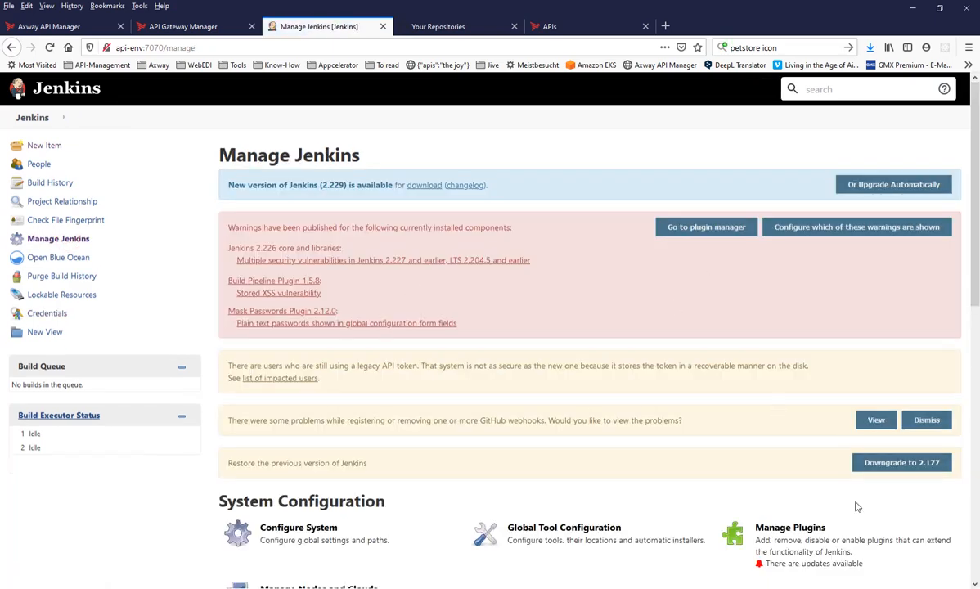
pyautogui.click(705, 225)
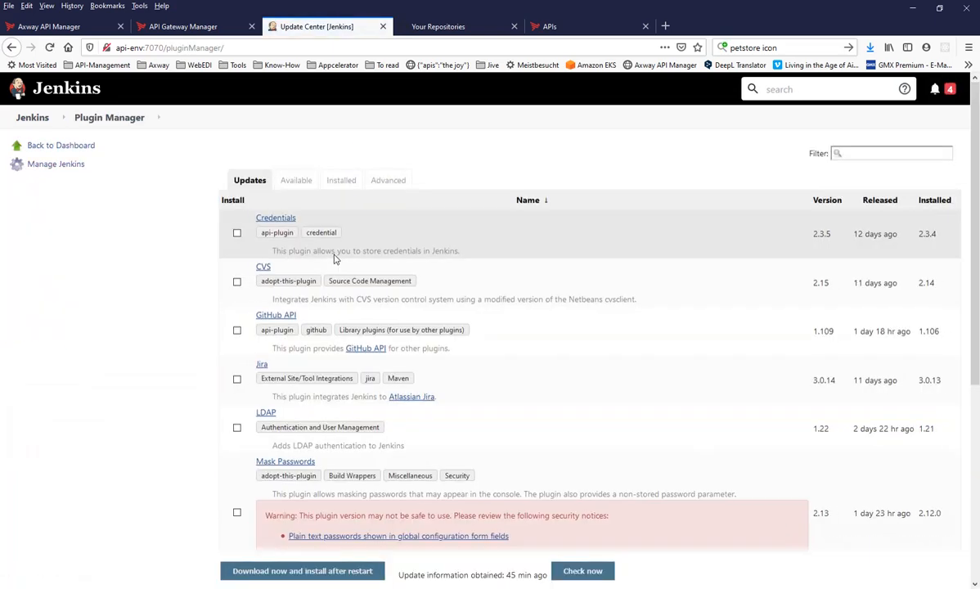
pyautogui.click(340, 180)
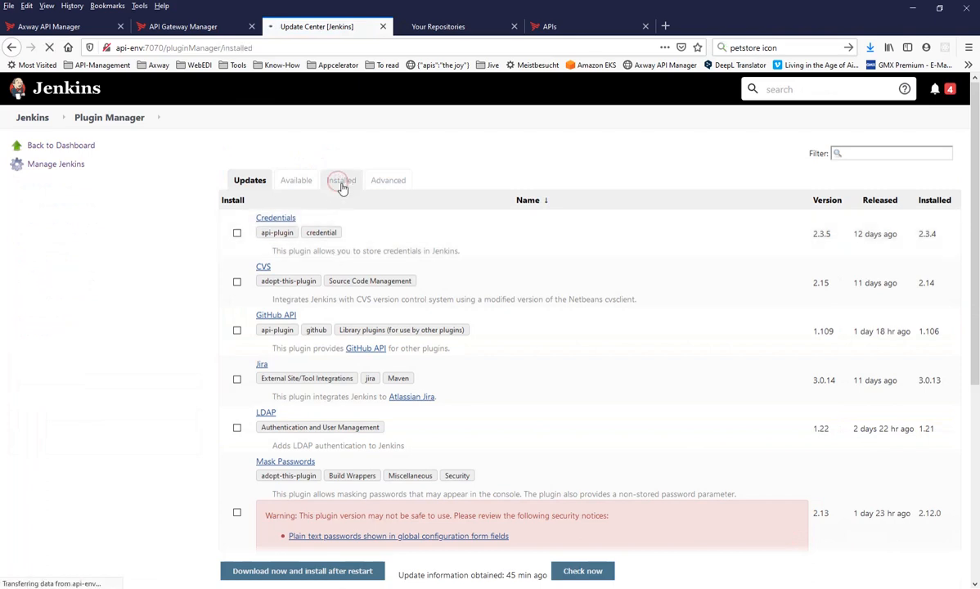
pyautogui.click(340, 180)
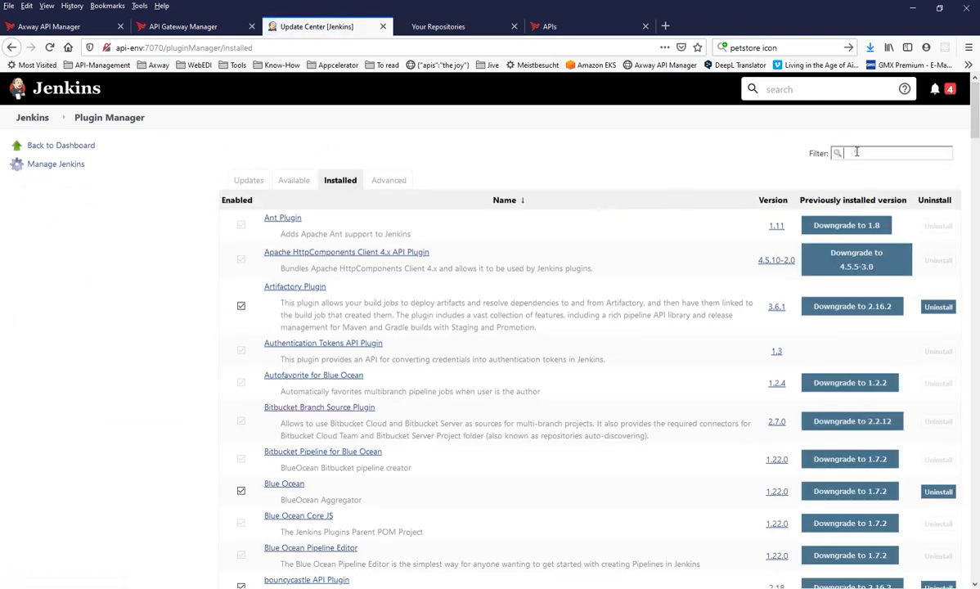
pyautogui.write('GitHub')
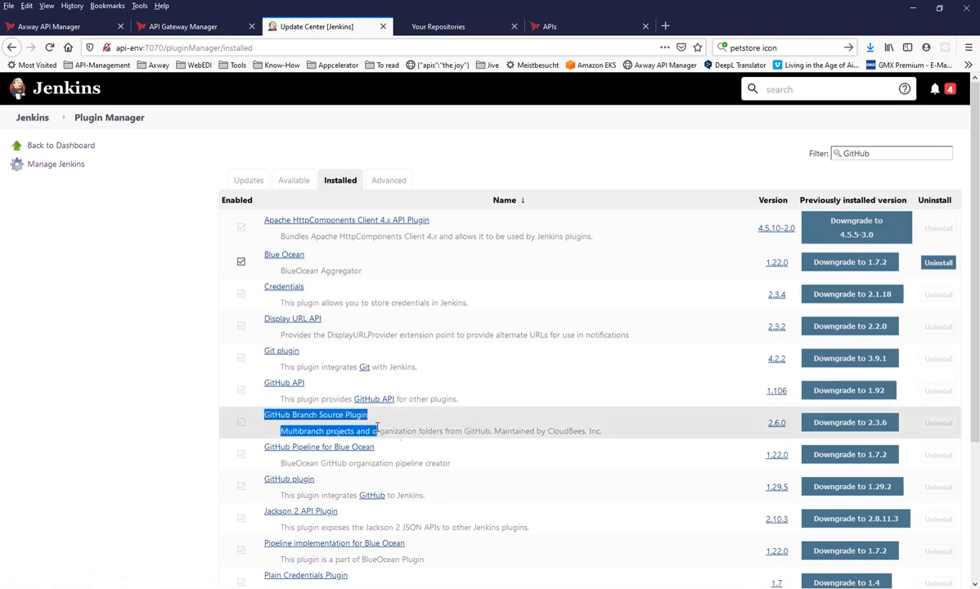
pyautogui.scroll(-3)
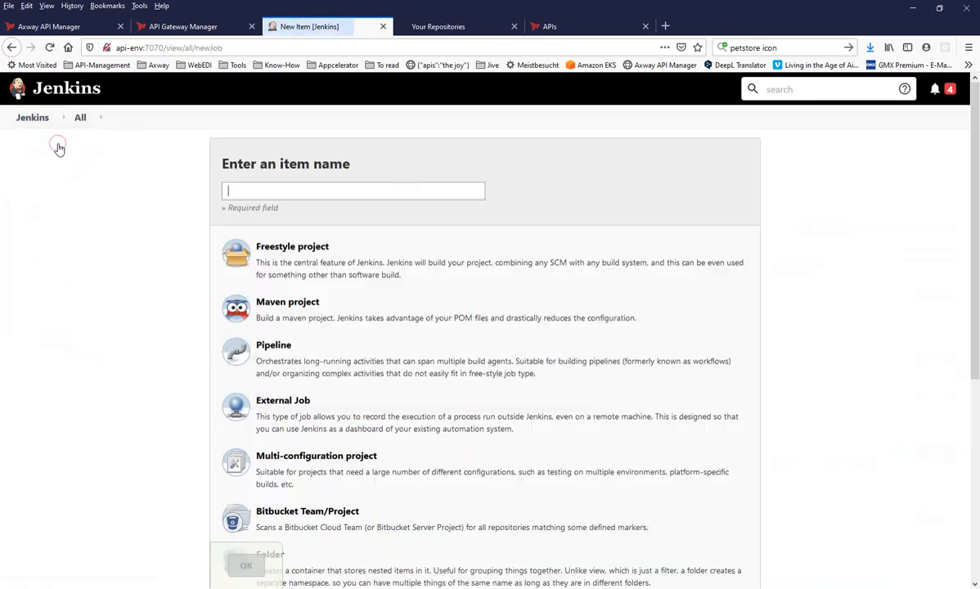
pyautogui.moveTo(200, 435)
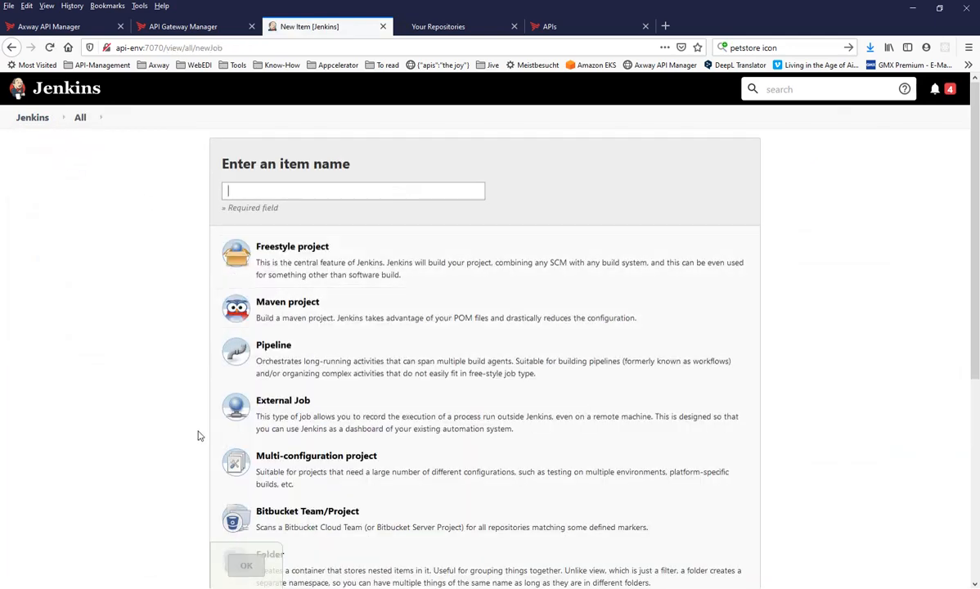
# Create a new GitHub Organization item named cwiechman
pyautogui.scroll(-3)
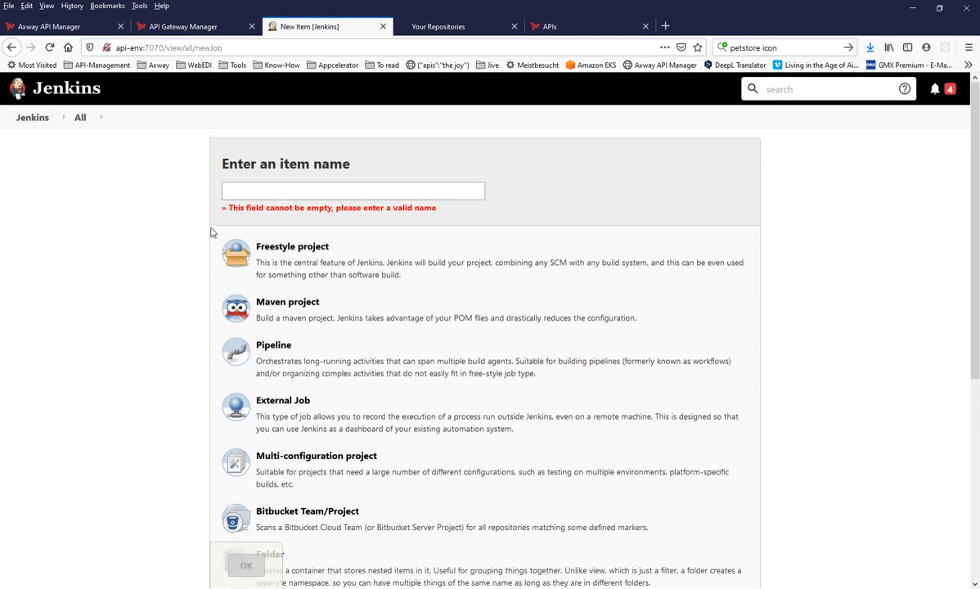
pyautogui.click(354, 189)
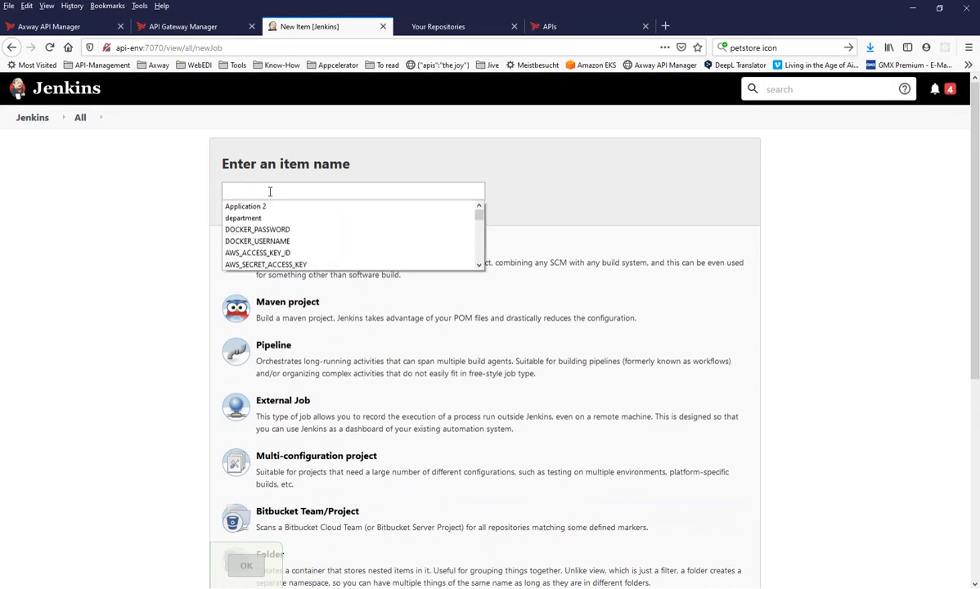
pyautogui.write('cwiechmann')
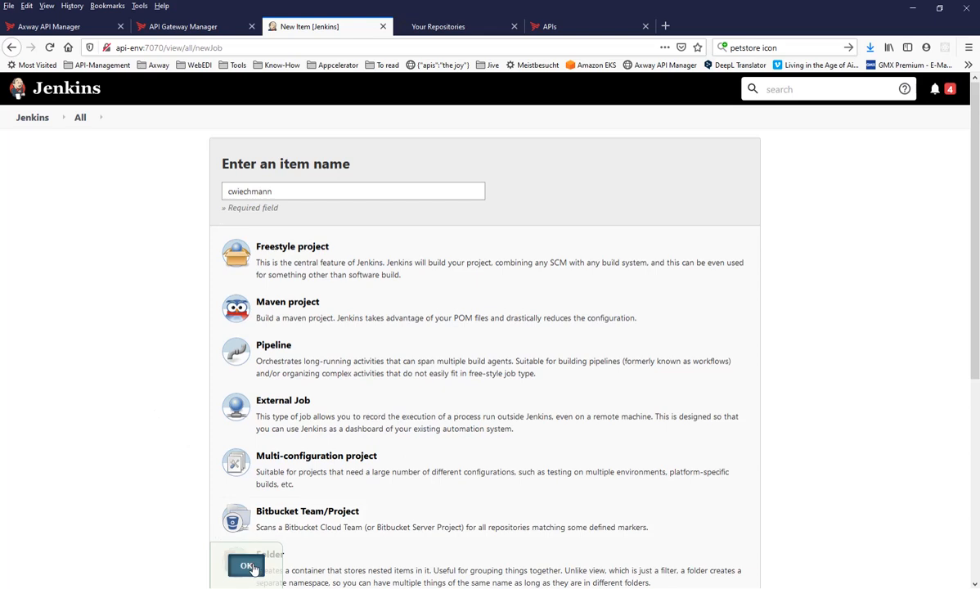
pyautogui.click(246, 566)
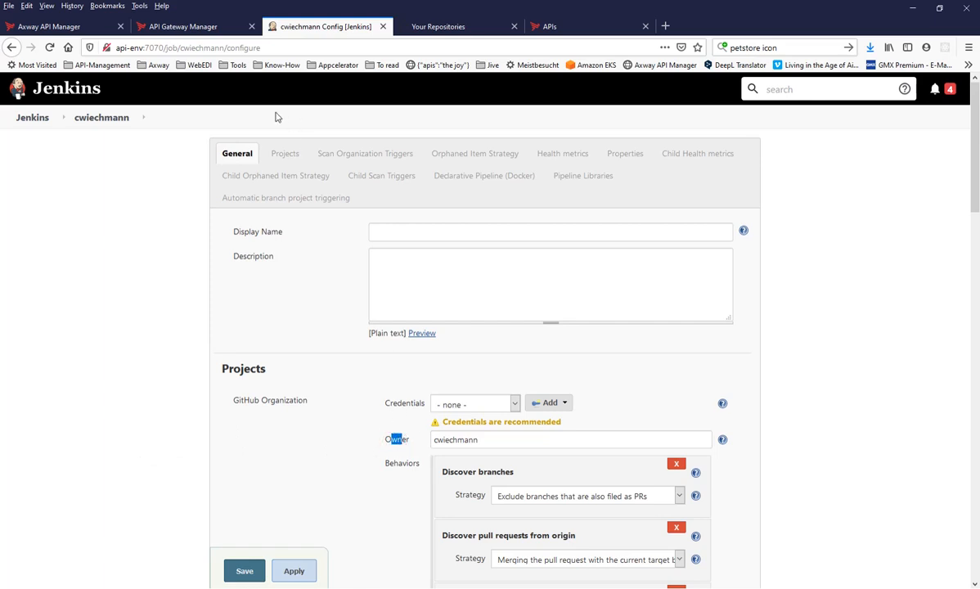
# Select the cwiechmann stored credential and enter the display name 'Axway API-Management APIs'
pyautogui.doubleClick(455, 438)
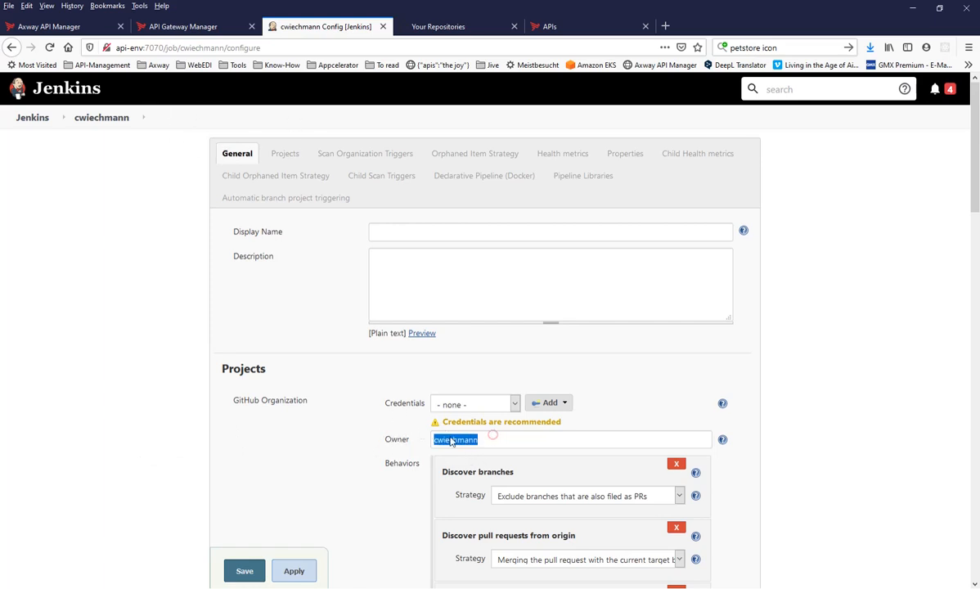
pyautogui.click(514, 403)
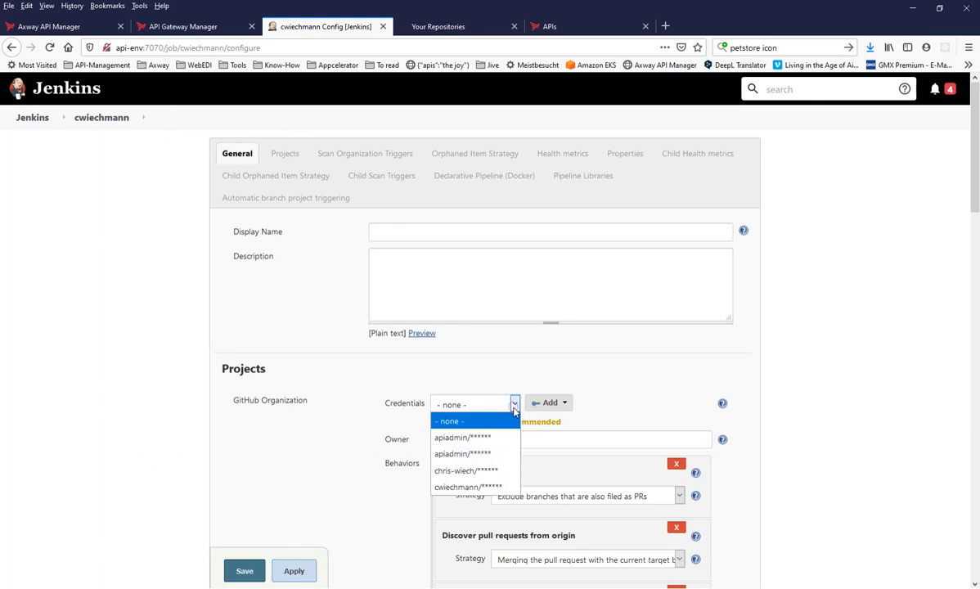
pyautogui.click(468, 486)
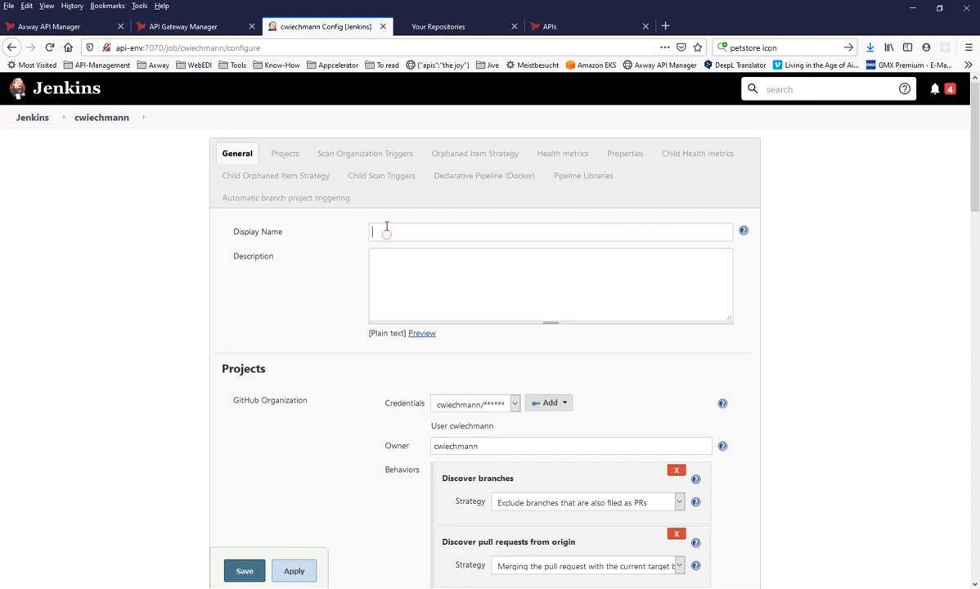
pyautogui.write('A')
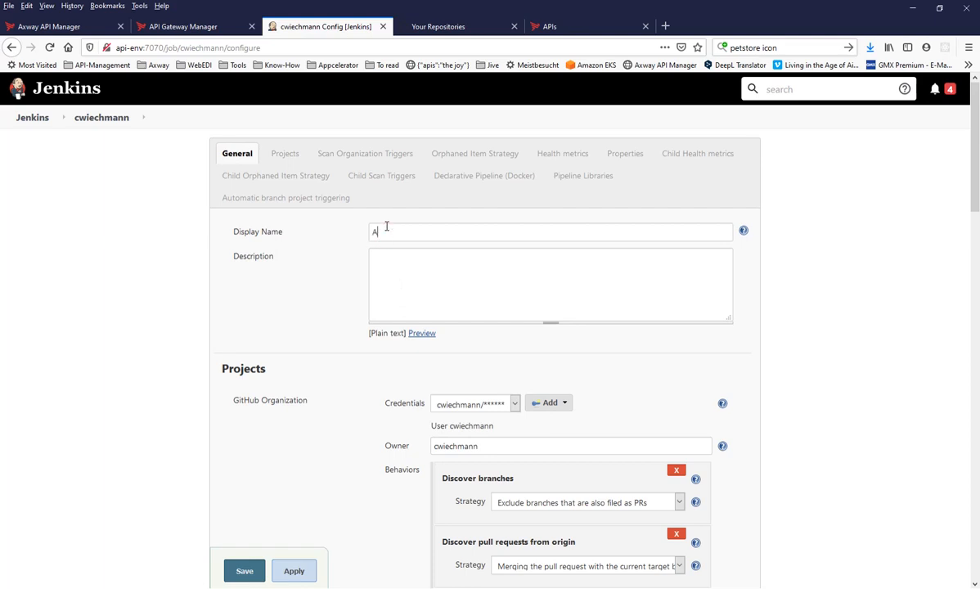
pyautogui.write('xway API-Management APIs')
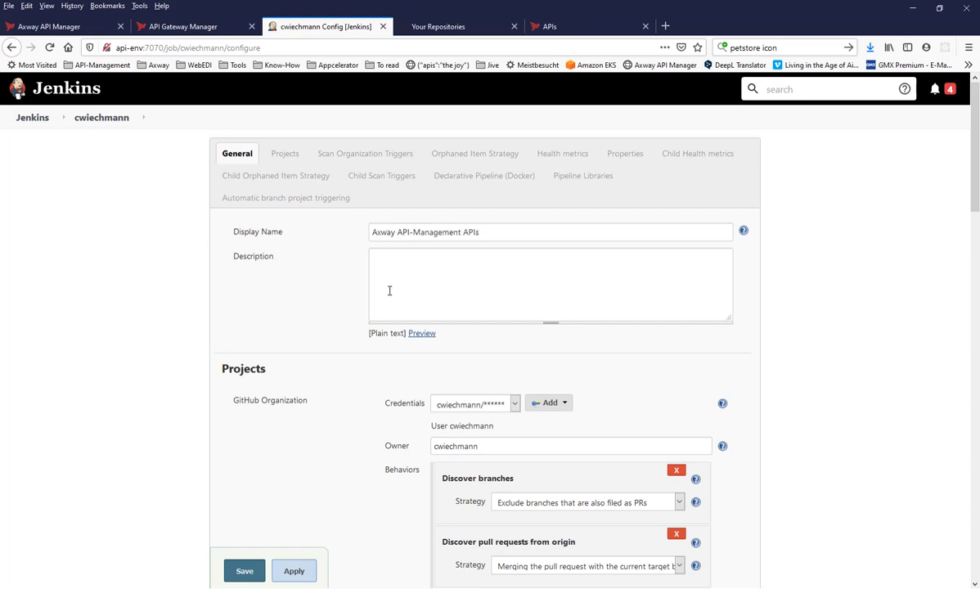
pyautogui.scroll(-3)
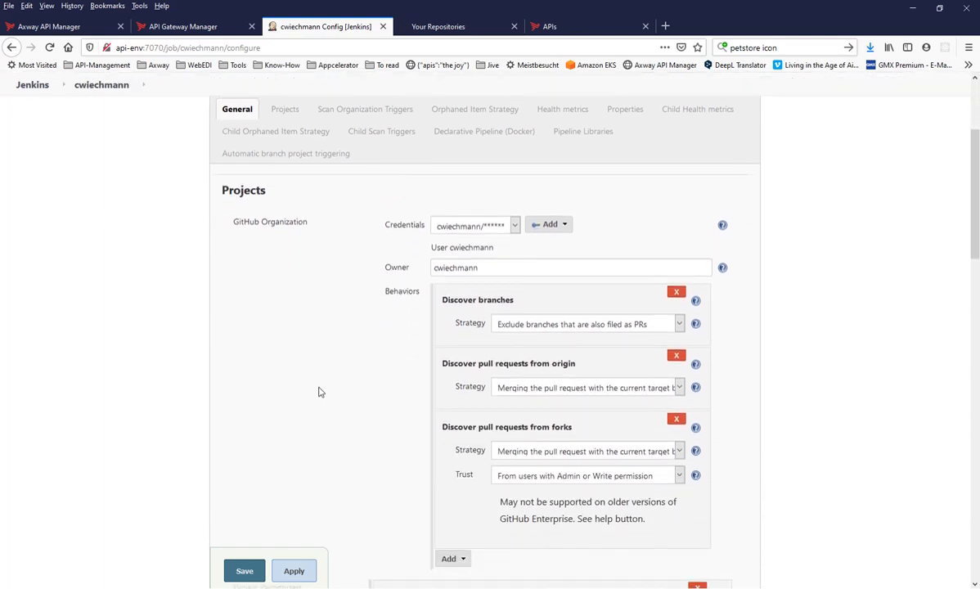
# Add a 'Filter by name (with wildcards)' behavior including *-api-* and save the configuration
pyautogui.click(285, 108)
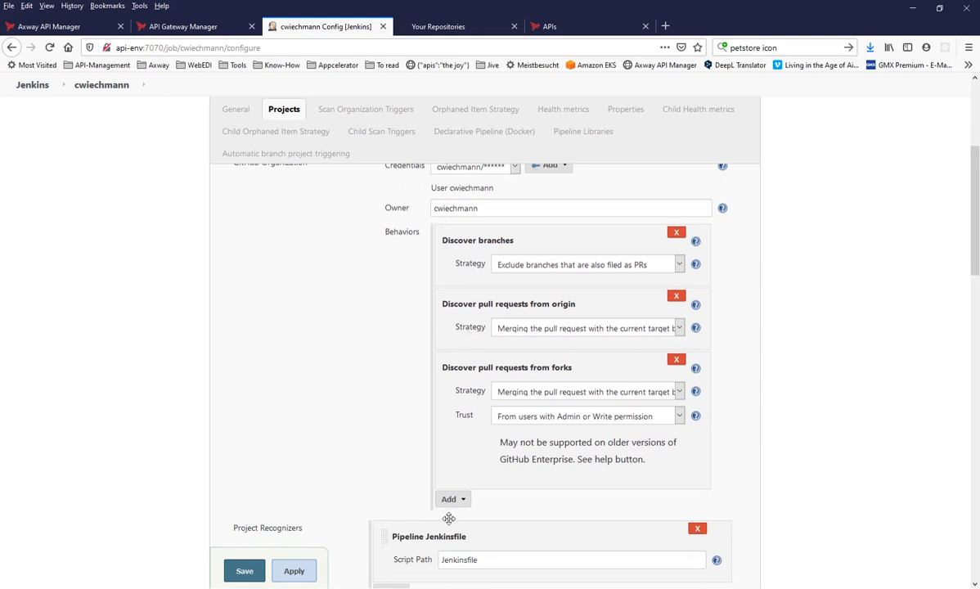
pyautogui.click(448, 499)
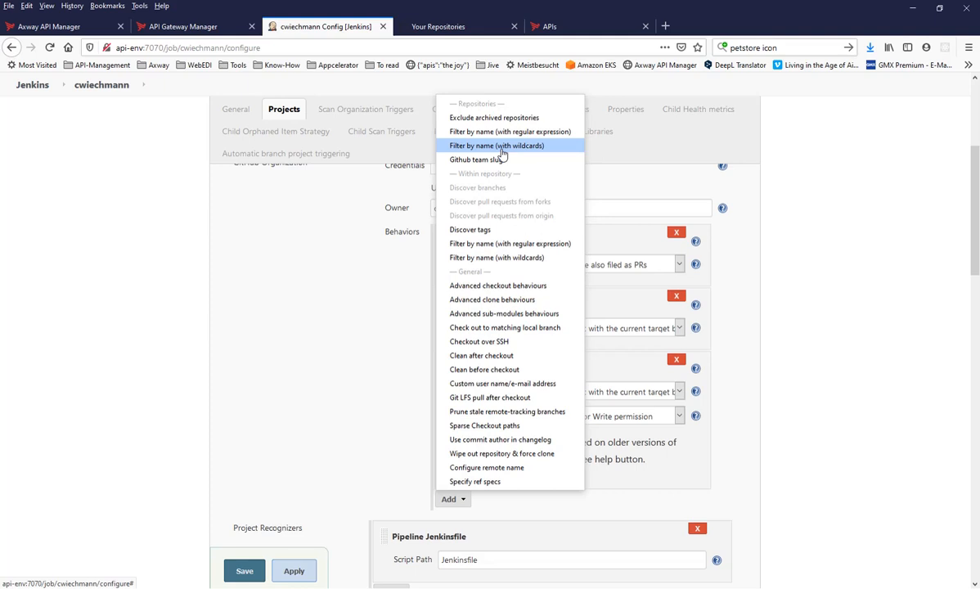
pyautogui.click(498, 144)
pyautogui.write('*-api-*')
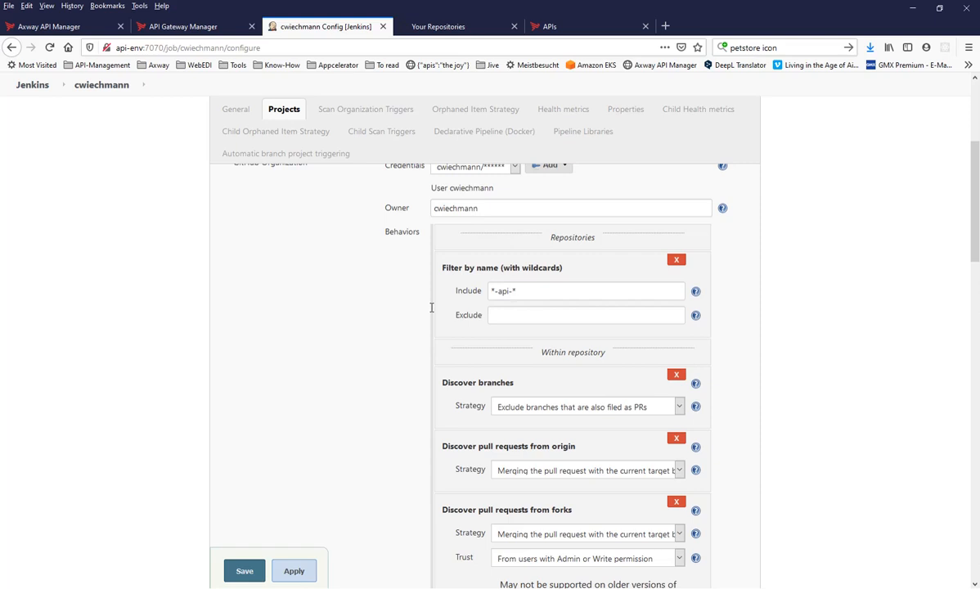
pyautogui.click(586, 291)
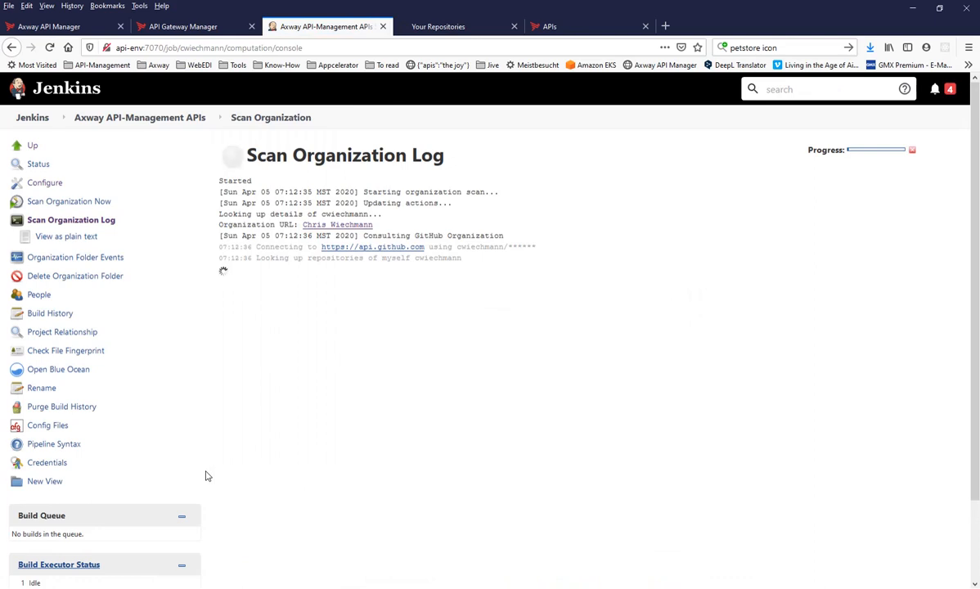
pyautogui.moveTo(156, 134)
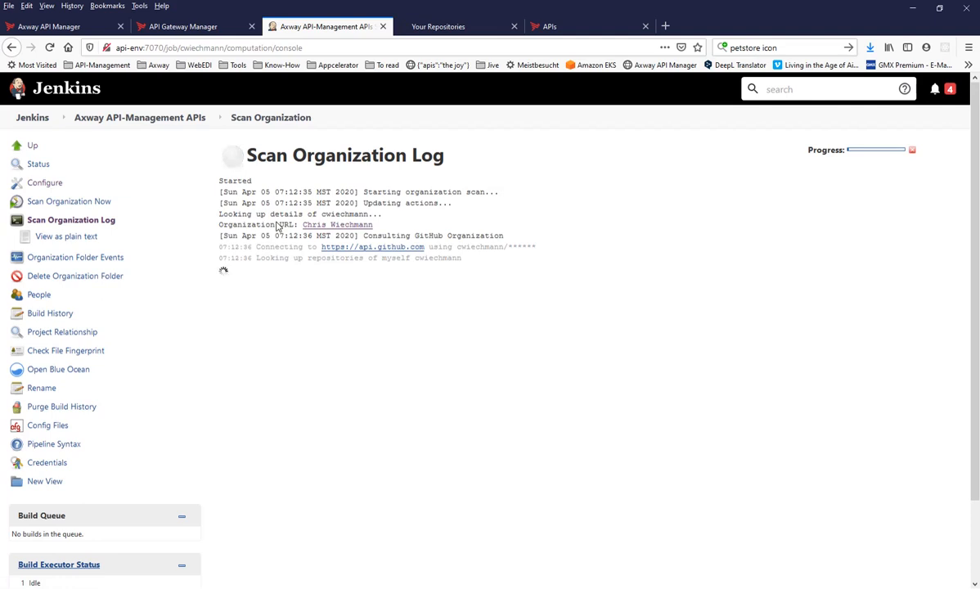
pyautogui.moveTo(69, 201)
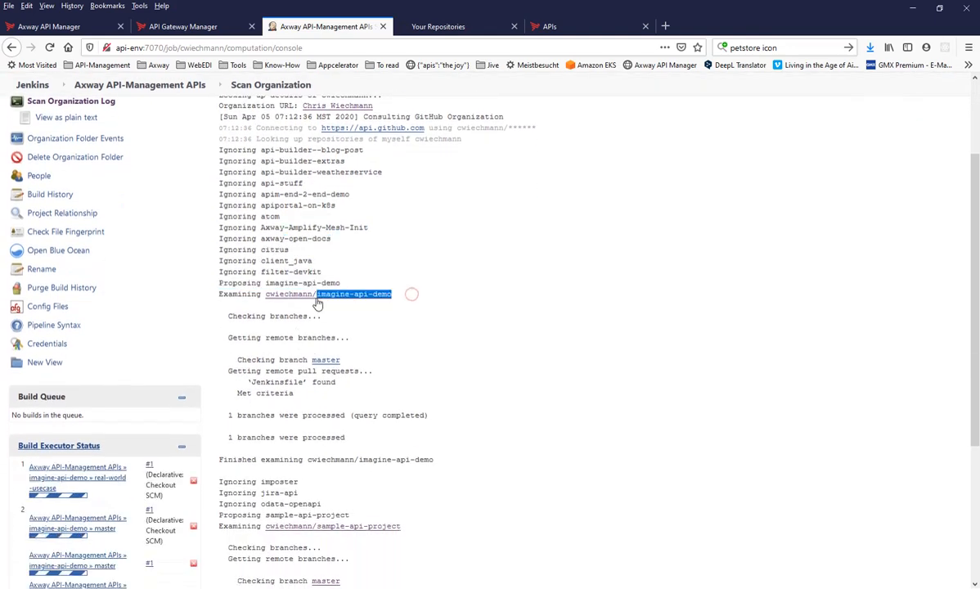
# Scroll through the Scan Organization Log to see imagine-api-demo and sample-api-project examined
pyautogui.scroll(-3)
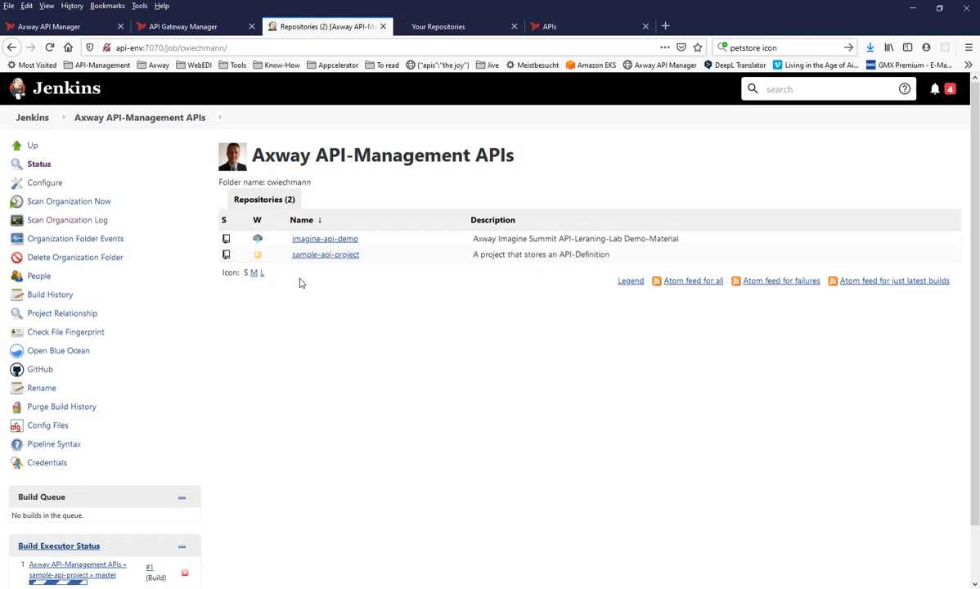
pyautogui.moveTo(262, 180)
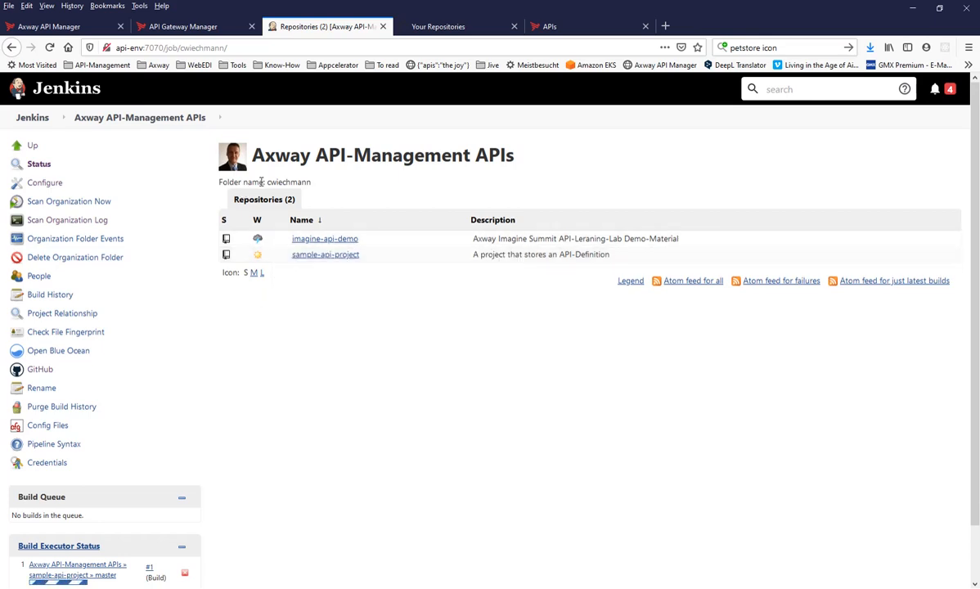
# View the console output of sample-api-project master build #1
pyautogui.click(324, 255)
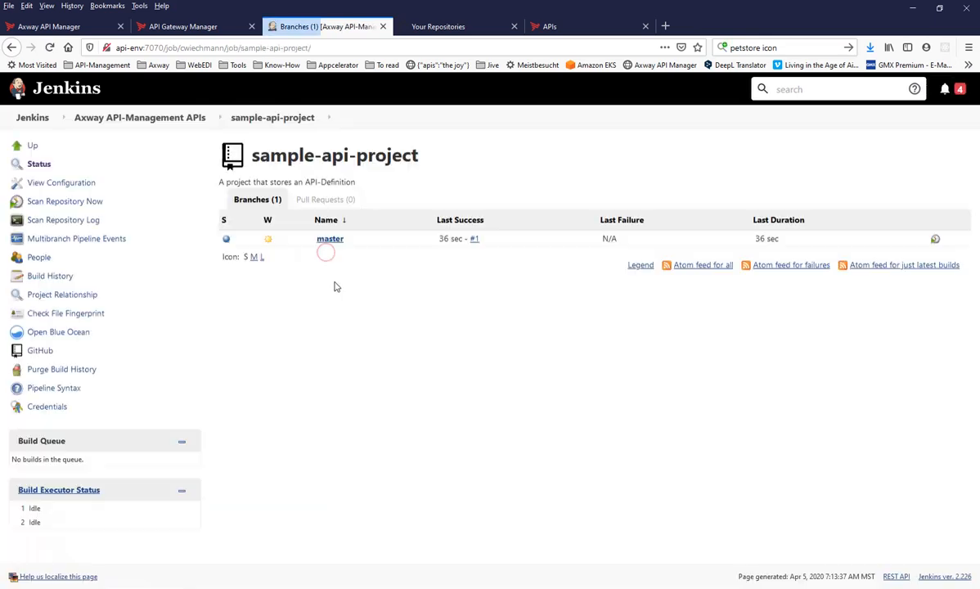
pyautogui.moveTo(347, 265)
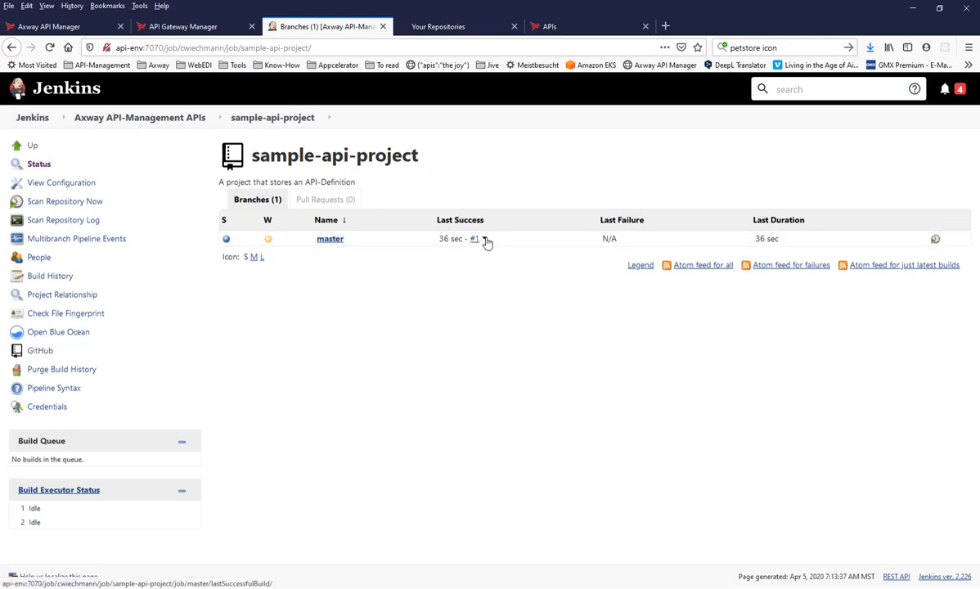
pyautogui.click(475, 239)
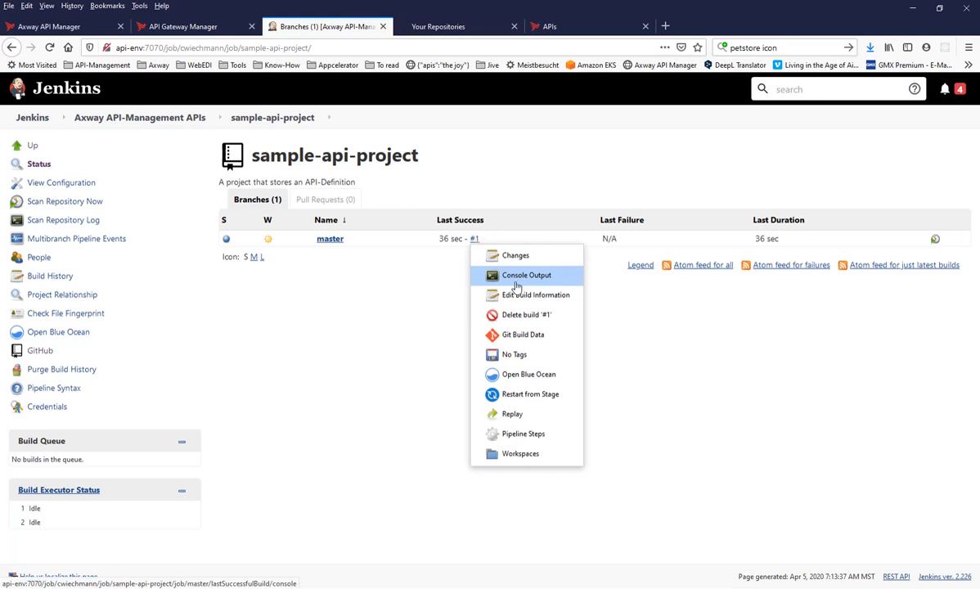
pyautogui.click(425, 278)
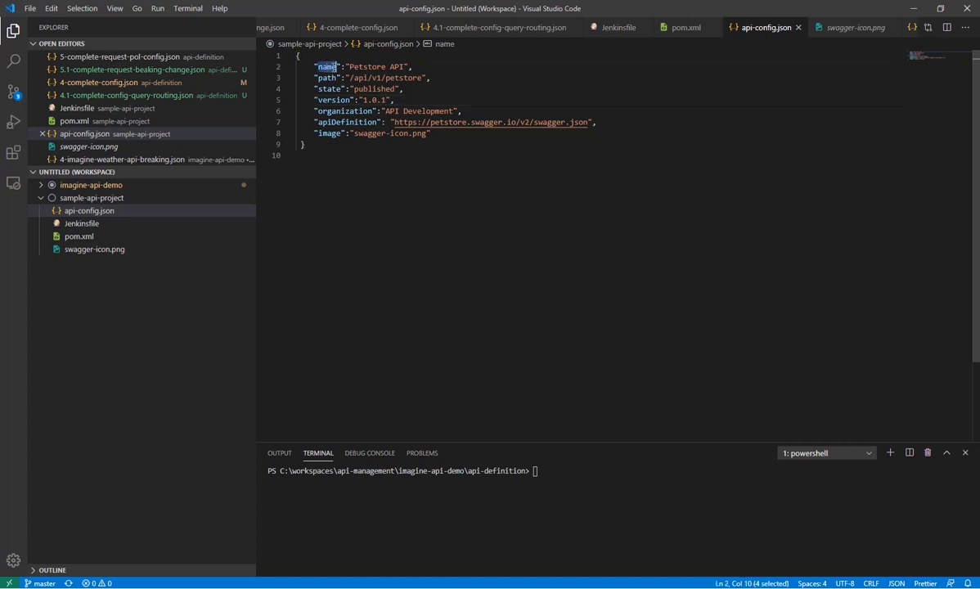
# Highlight the API name key in api-config.json and the git URL in the Jenkinsfile
pyautogui.doubleClick(327, 79)
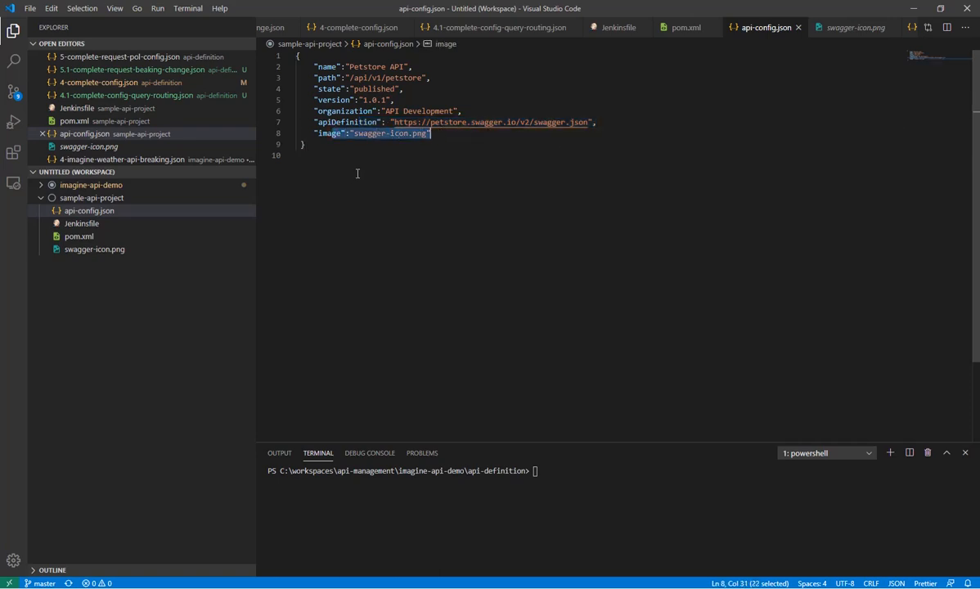
pyautogui.moveTo(353, 177)
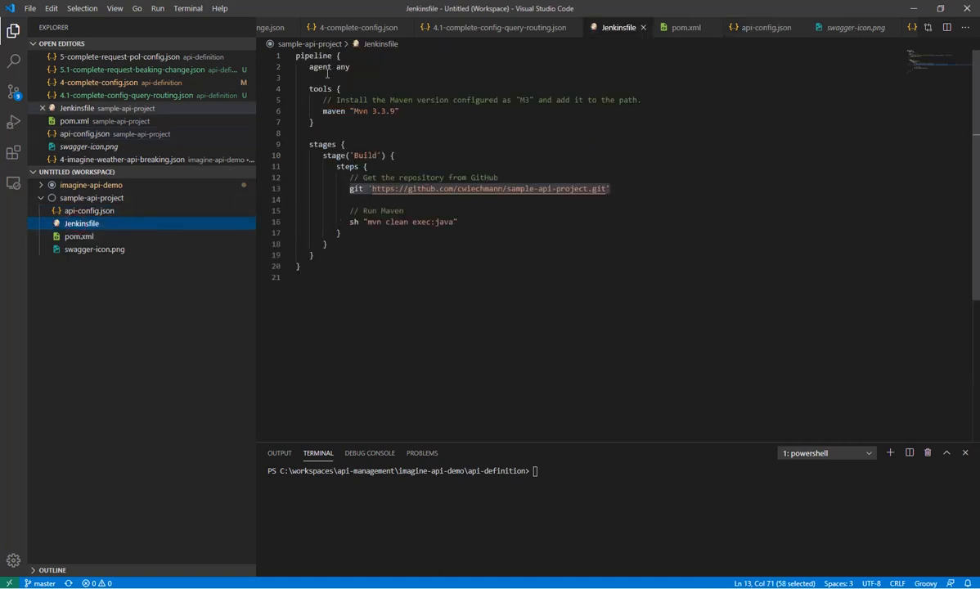
pyautogui.doubleClick(314, 56)
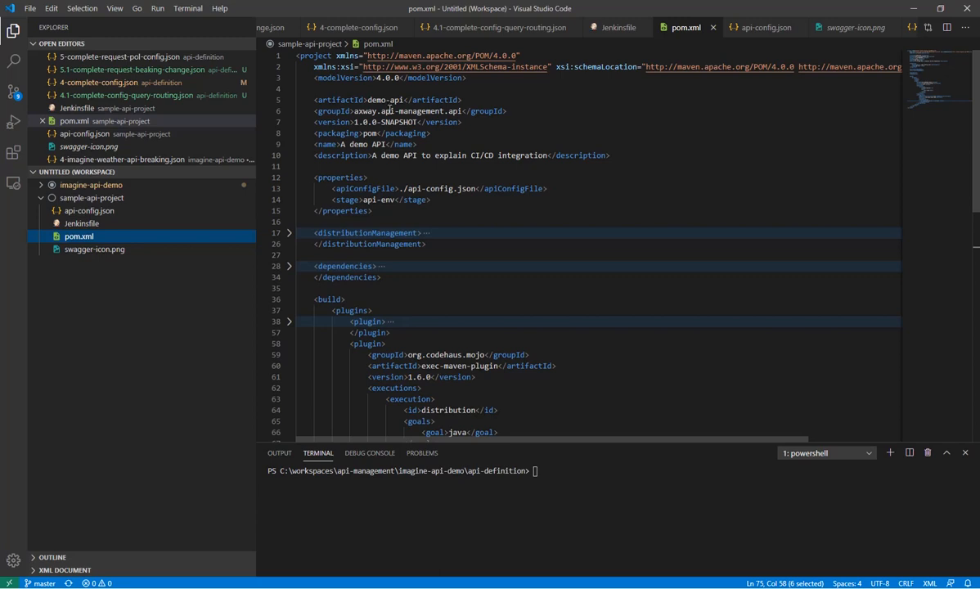
pyautogui.moveTo(390, 112)
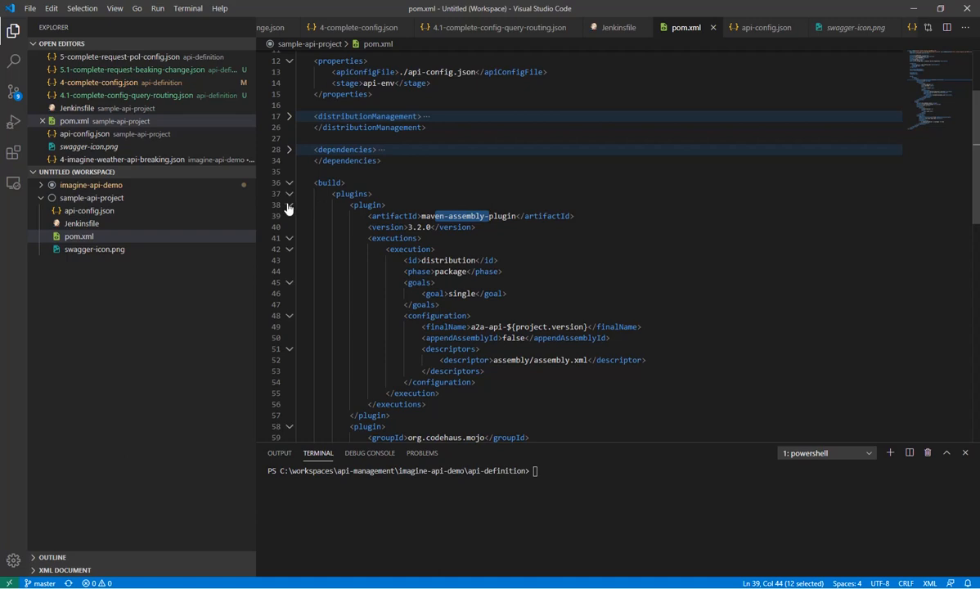
# Fold the maven-assembly-plugin block in pom.xml and highlight the exec-maven-plugin stage argument
pyautogui.click(288, 204)
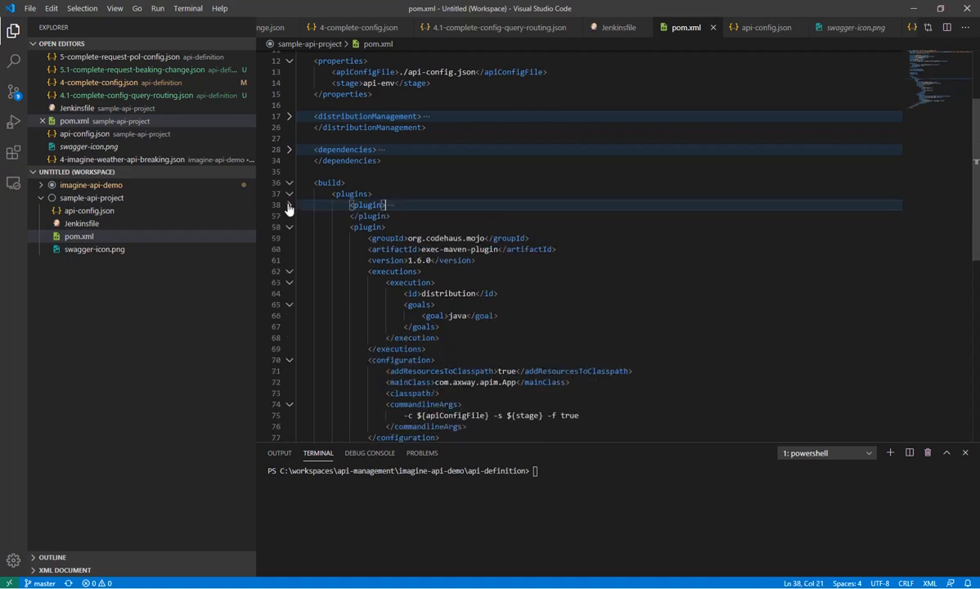
pyautogui.scroll(-3)
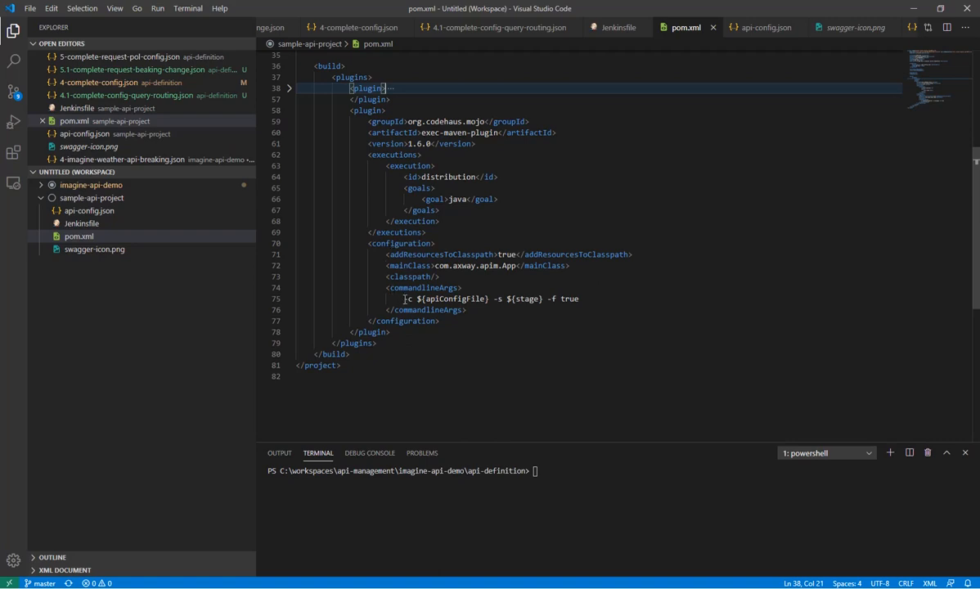
pyautogui.doubleClick(455, 297)
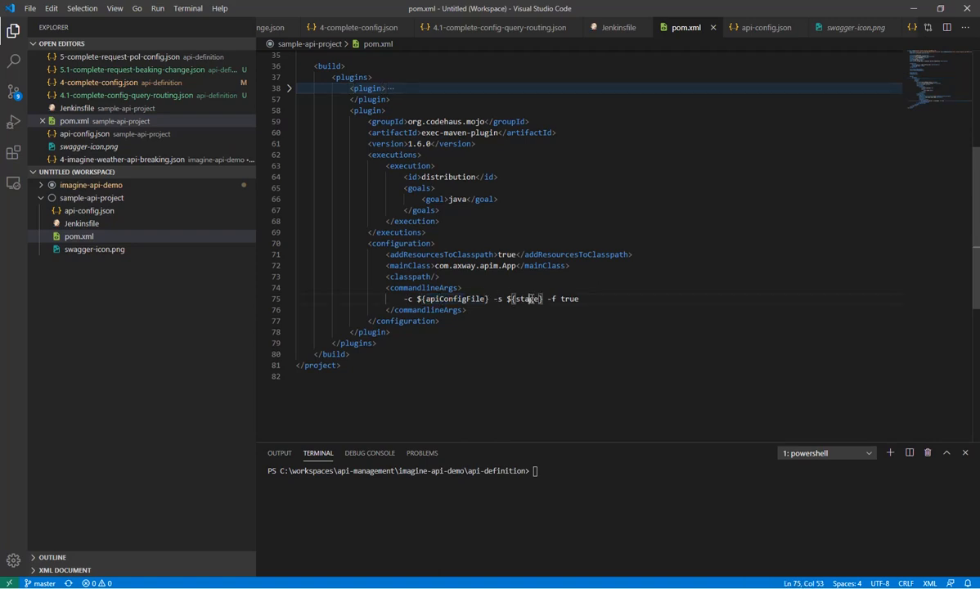
pyautogui.doubleClick(527, 298)
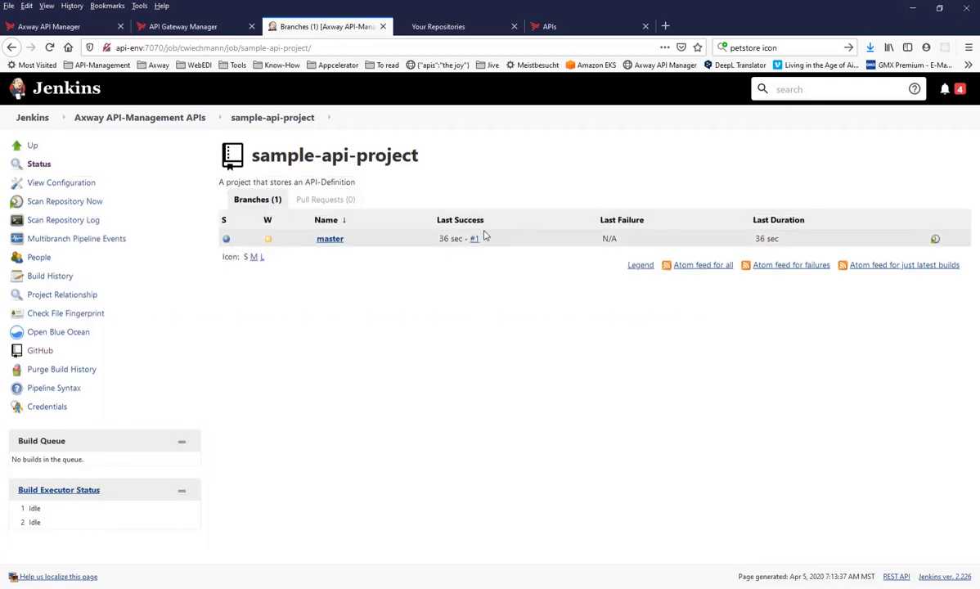
# Show build #1's Console Output and scroll to the API-Manager Promote import creating the Petstore proxy
pyautogui.click(481, 239)
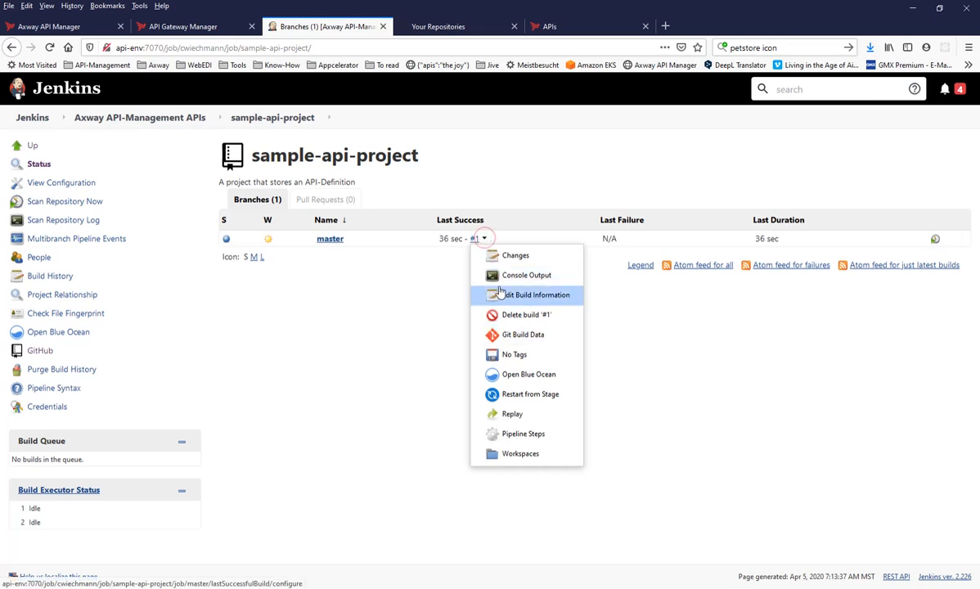
pyautogui.click(527, 275)
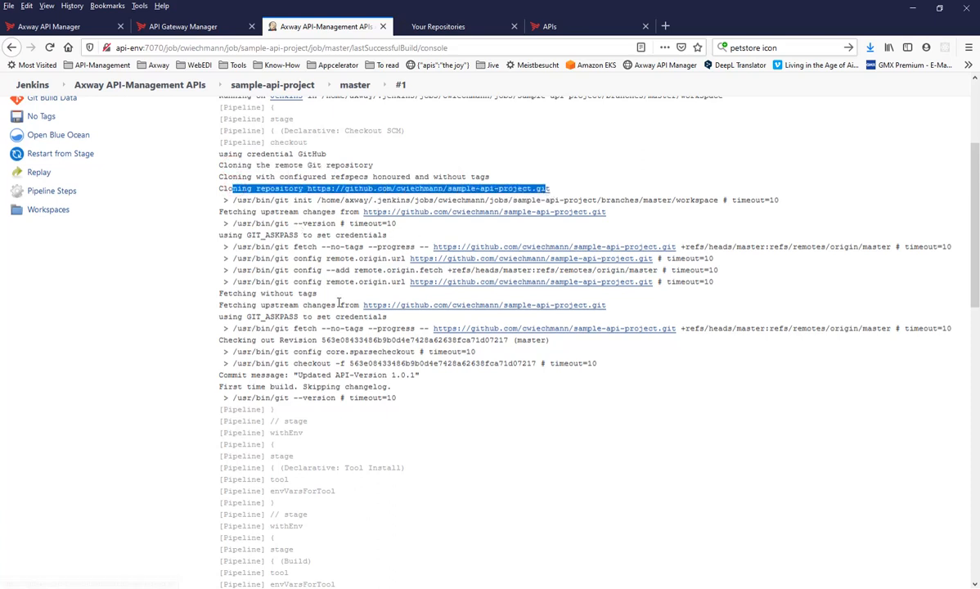
pyautogui.scroll(-3)
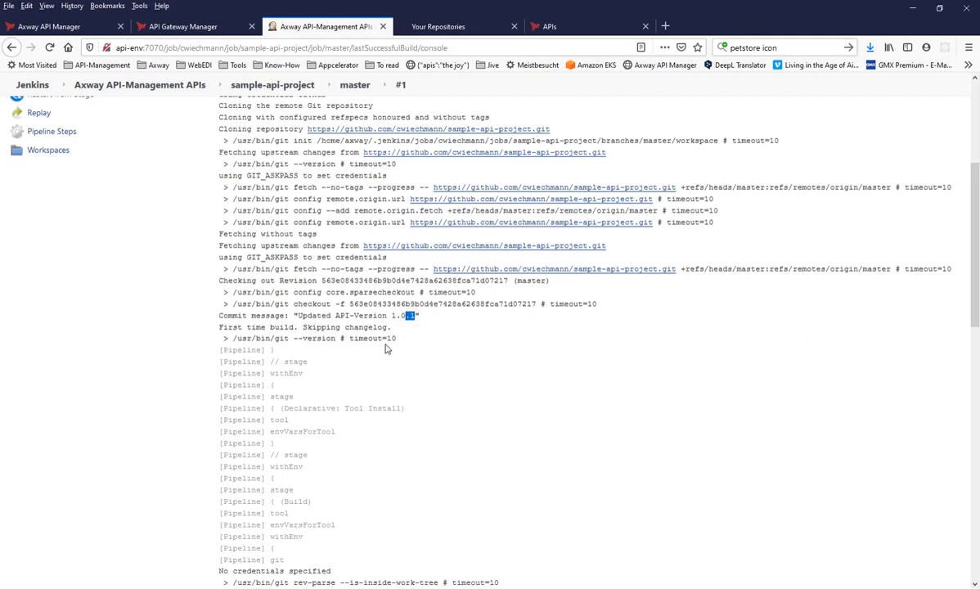
pyautogui.scroll(-3)
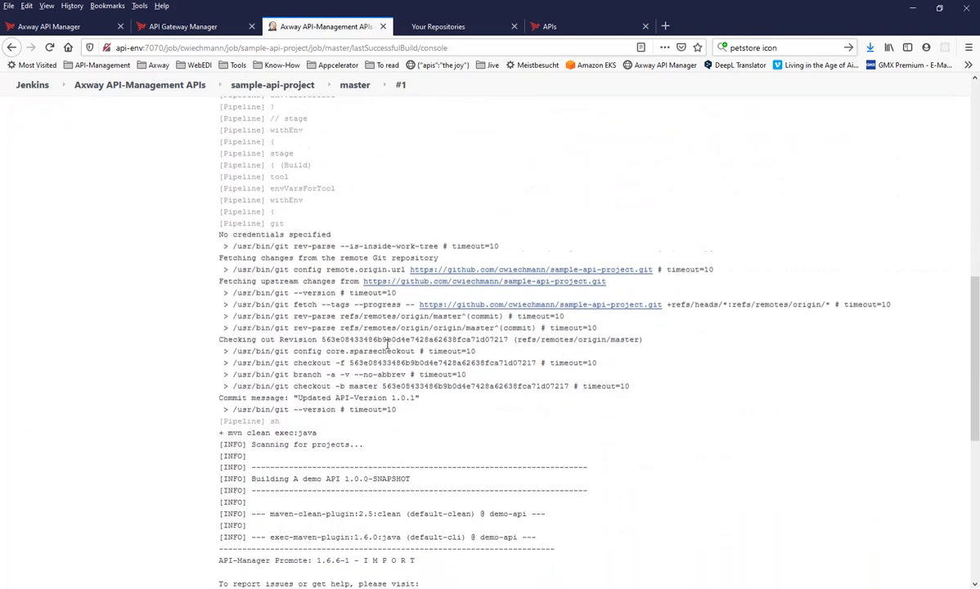
pyautogui.scroll(-3)
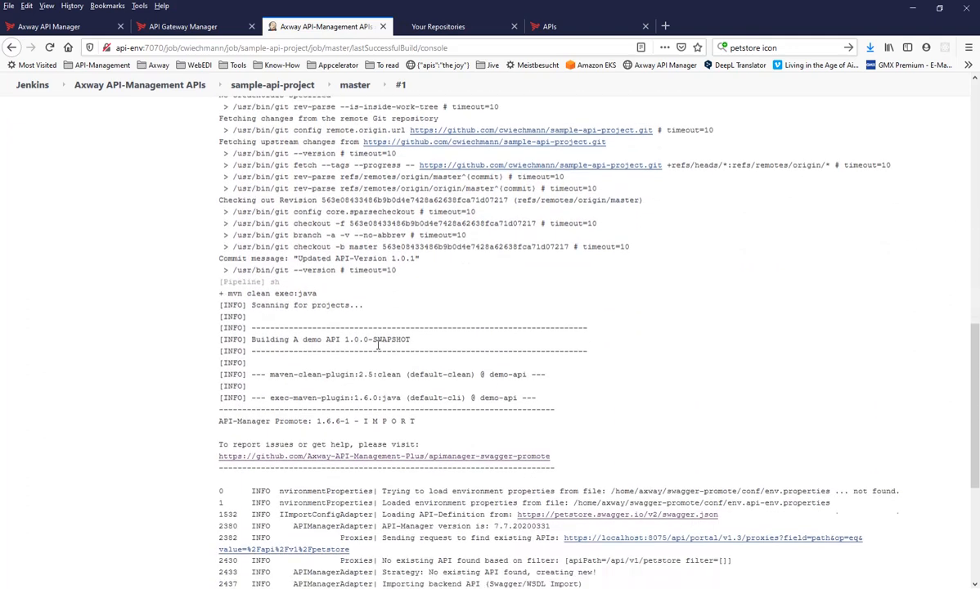
pyautogui.scroll(-3)
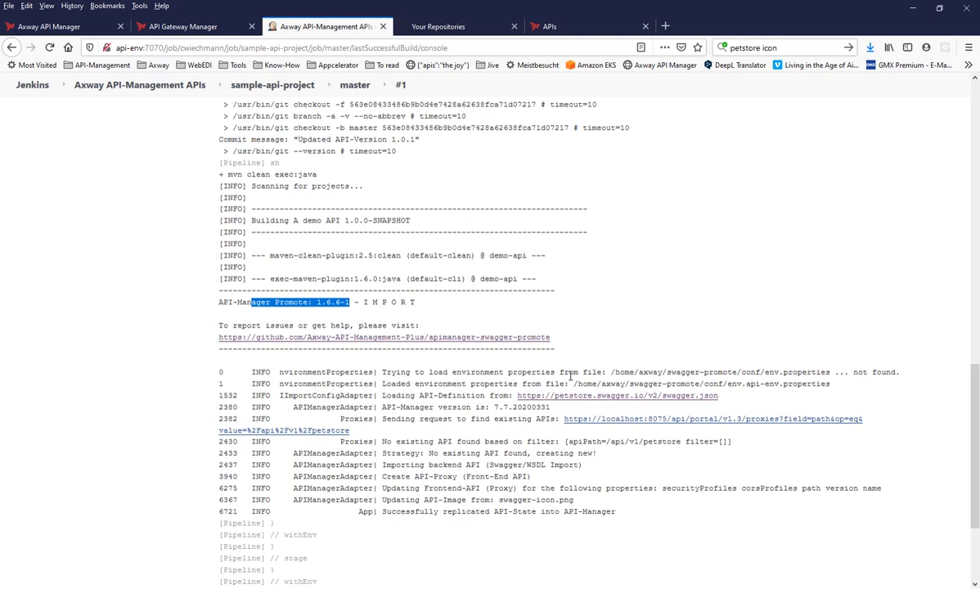
pyautogui.moveTo(568, 367)
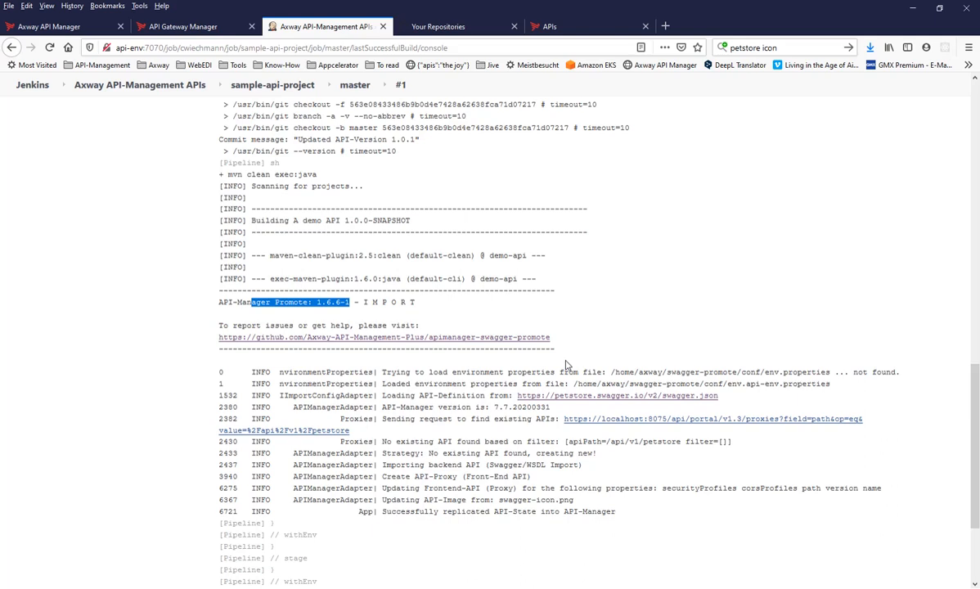
pyautogui.moveTo(632, 383)
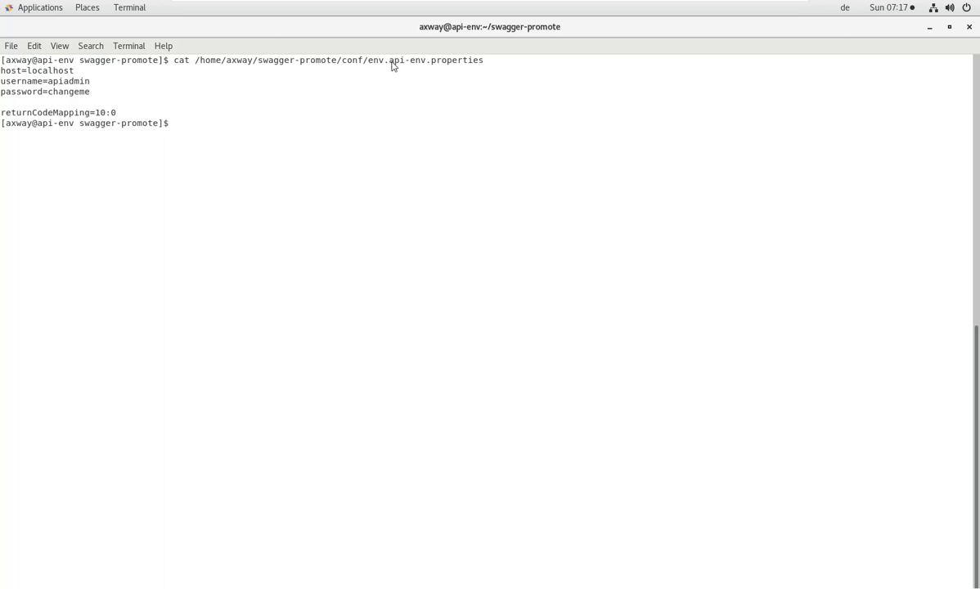
# Highlight the host localhost line in env.api-env.properties
pyautogui.doubleClick(409, 59)
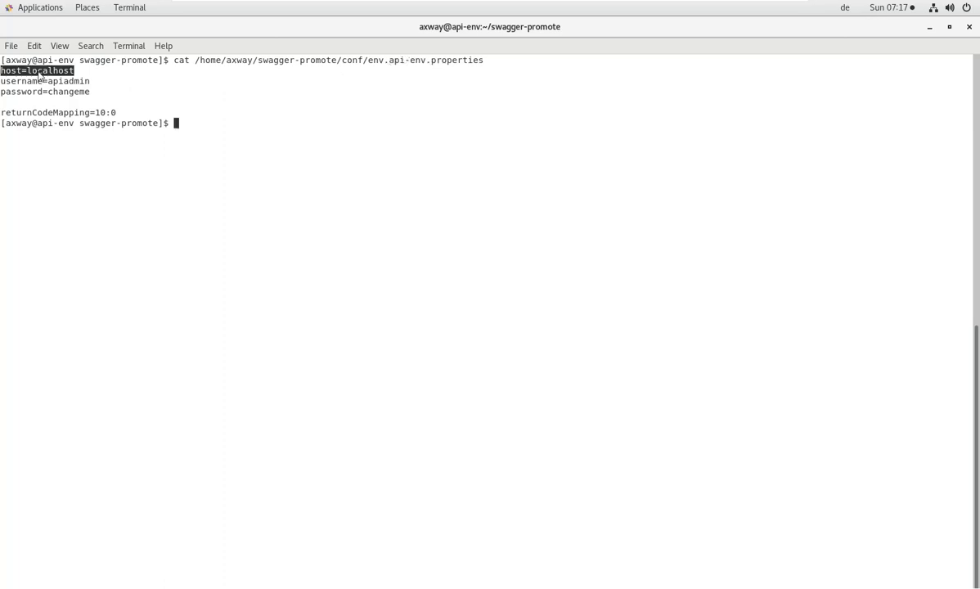
pyautogui.moveTo(85, 101)
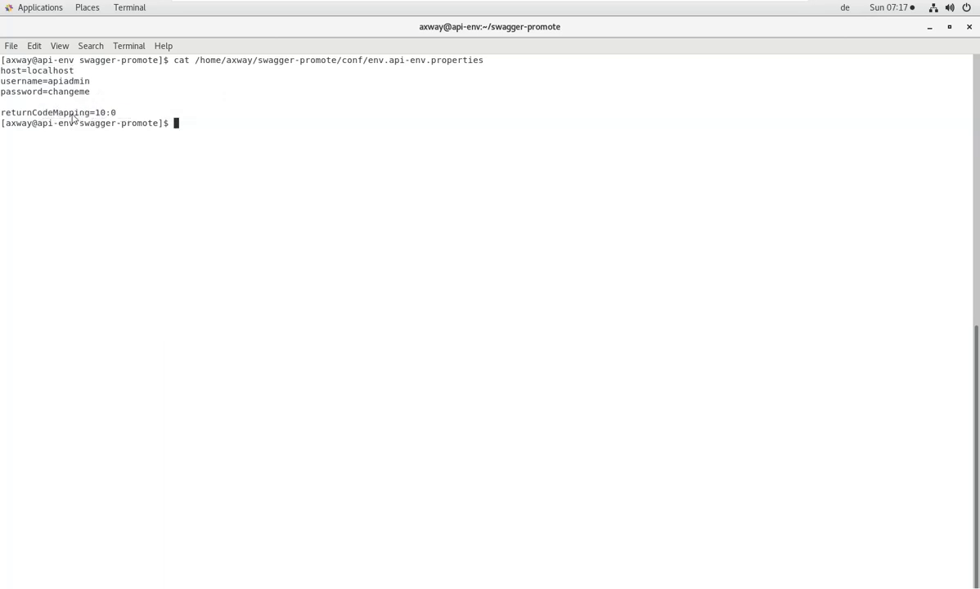
pyautogui.moveTo(304, 156)
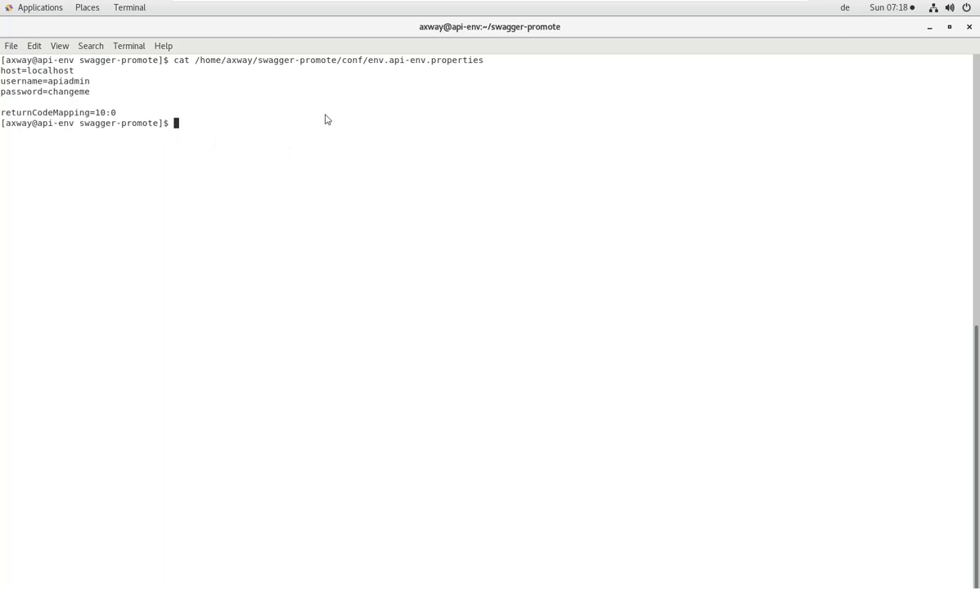
# In conf, copy env.api-env.properties to env.prod.properties and edit it in vi
pyautogui.write('cd conf/')
pyautogui.write('cp')
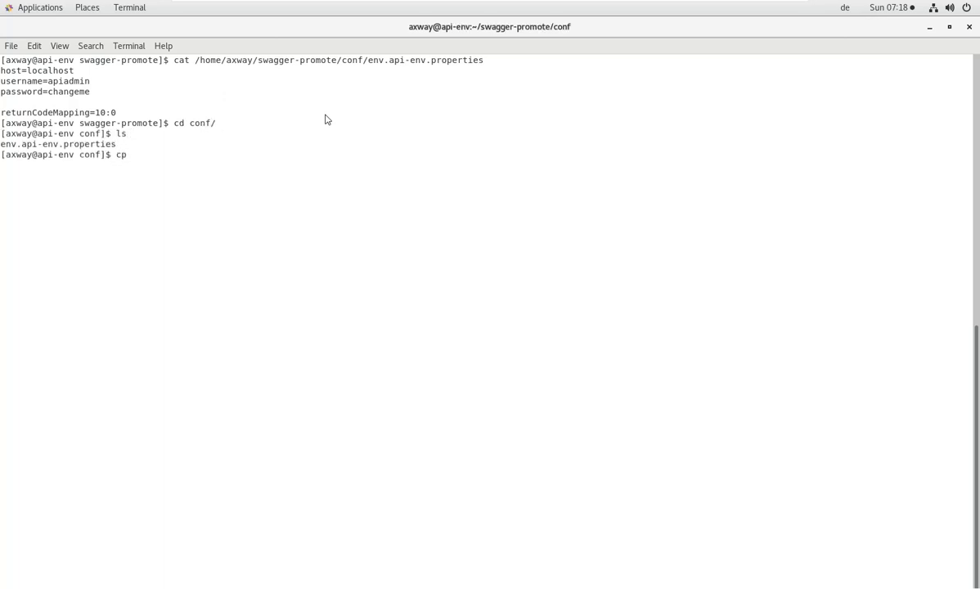
pyautogui.write('env.api-env.properties')
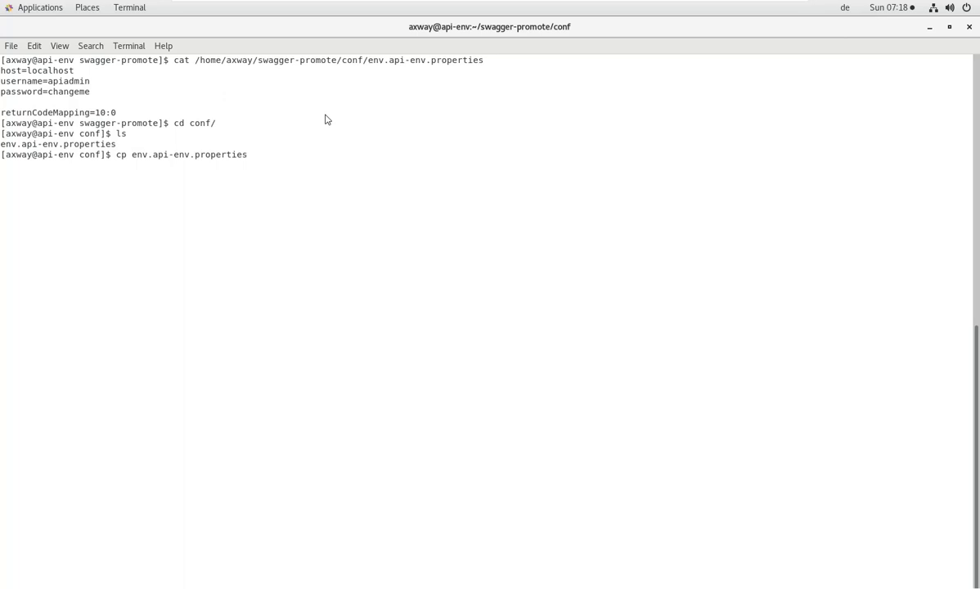
pyautogui.write('env.-')
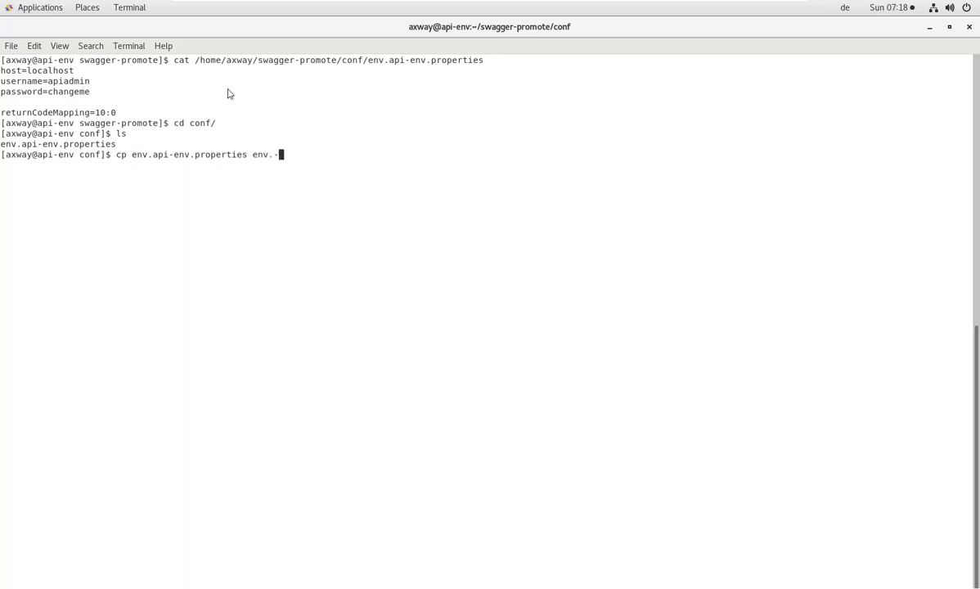
pyautogui.write('properties')
pyautogui.write('vi')
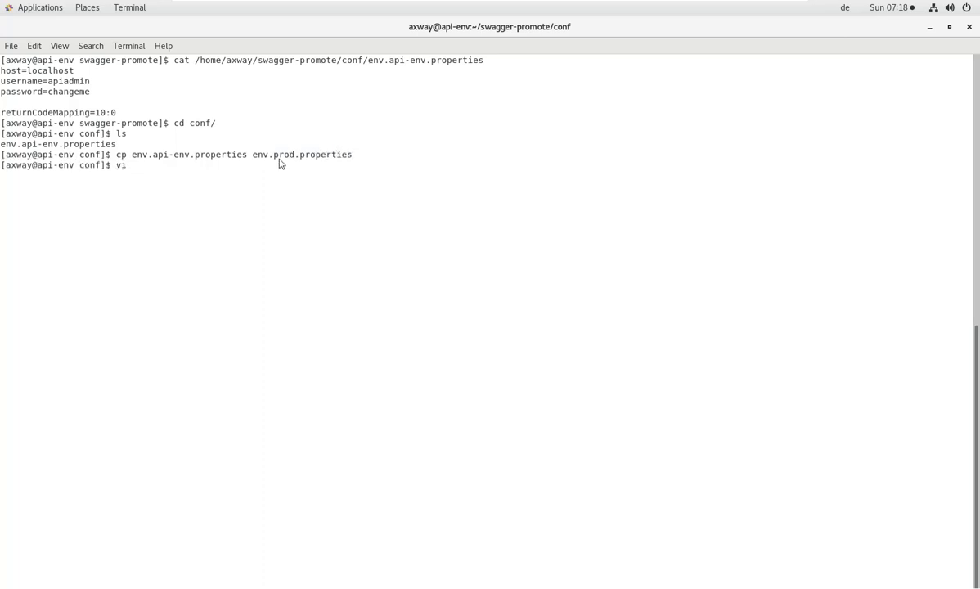
pyautogui.press('Return')
pyautogui.write('host=prod')
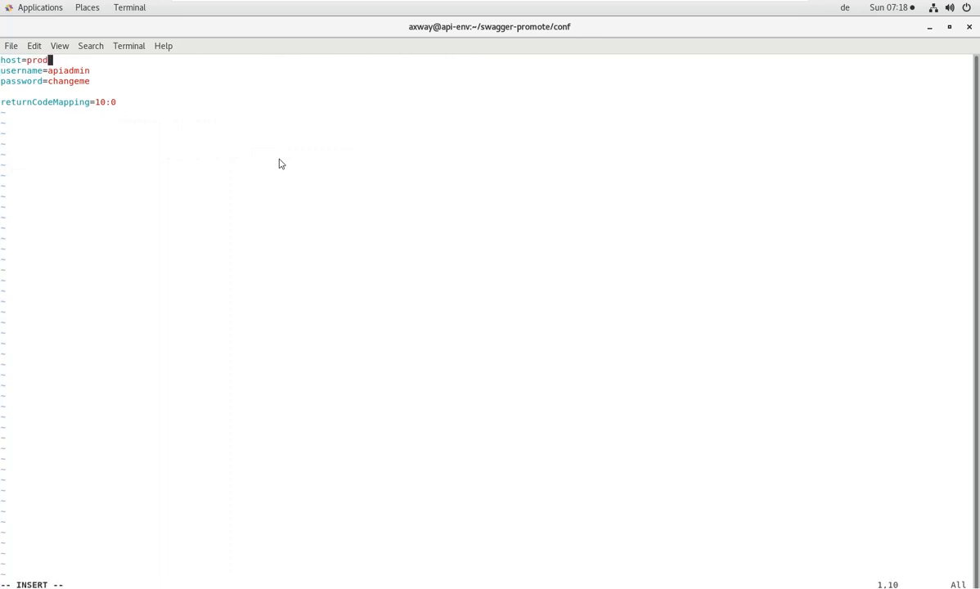
# Set the host to prod.api-manager, save with :wq and list the new env.prod.properties
pyautogui.write('.api-aman')
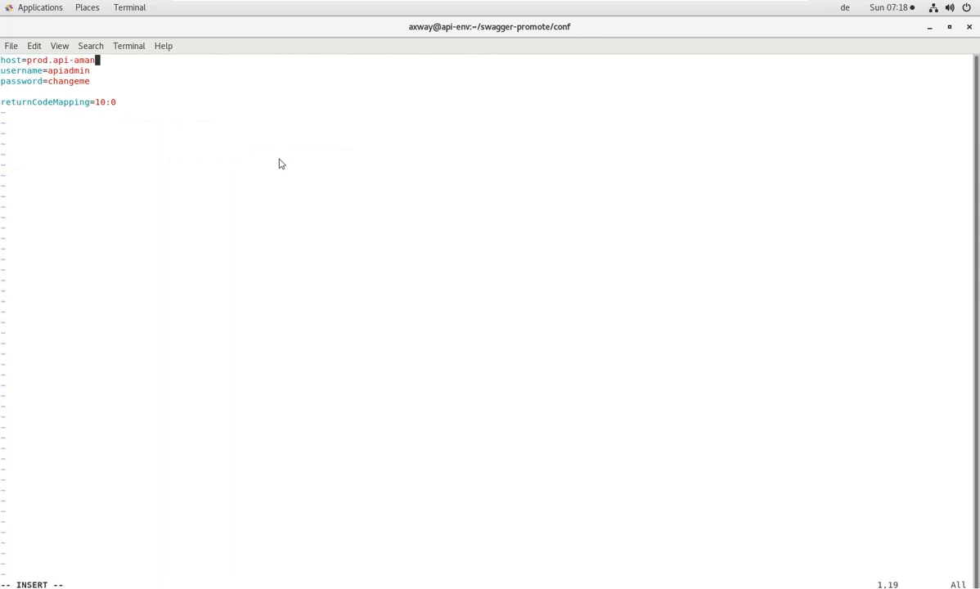
pyautogui.press('BackSpace')
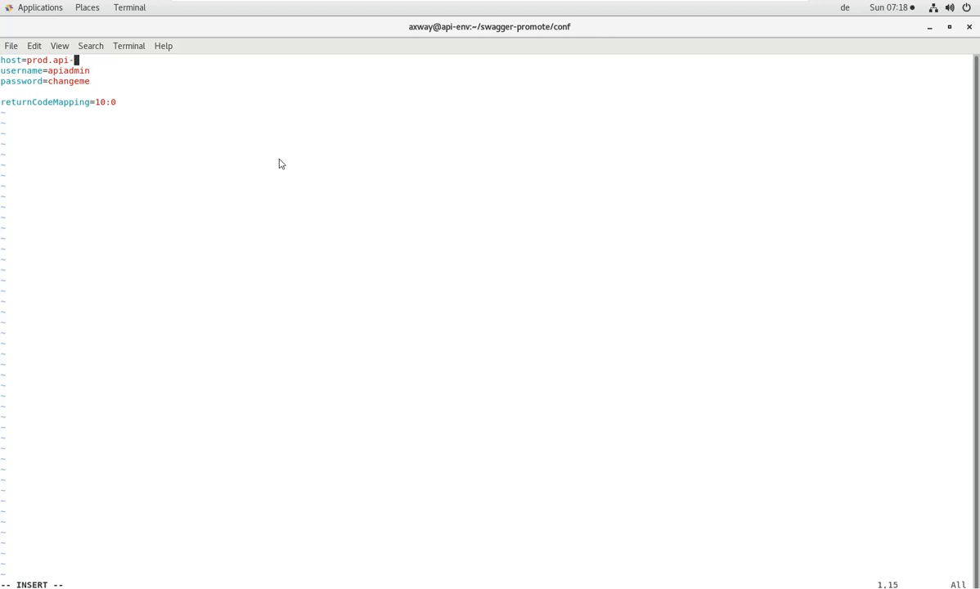
pyautogui.write('manager')
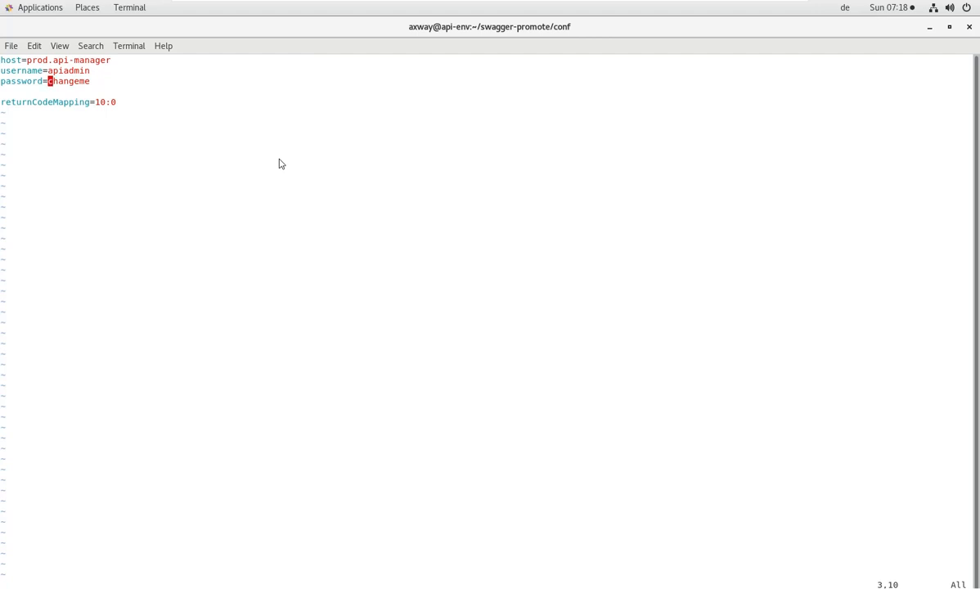
pyautogui.write(':wq')
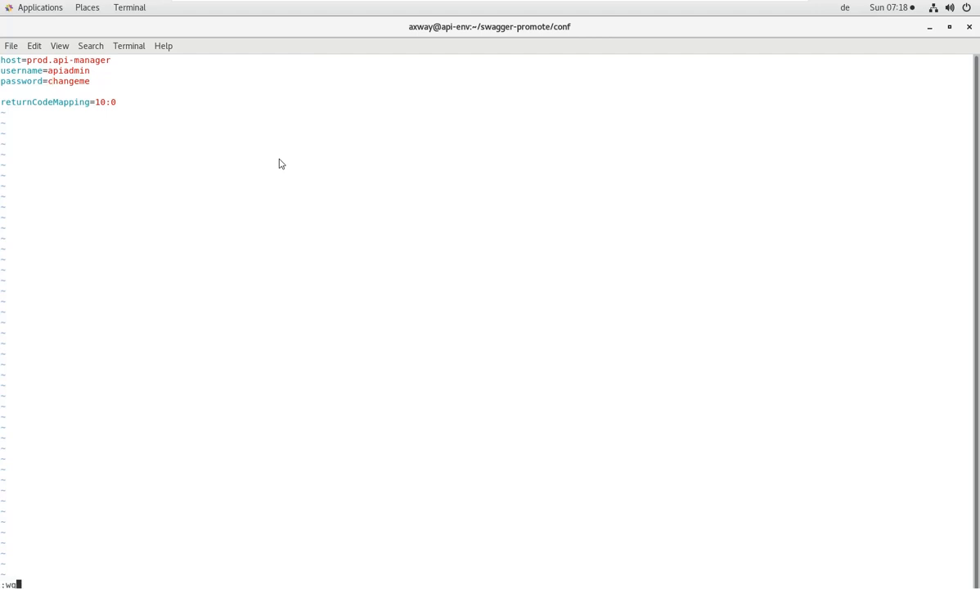
pyautogui.press('Return')
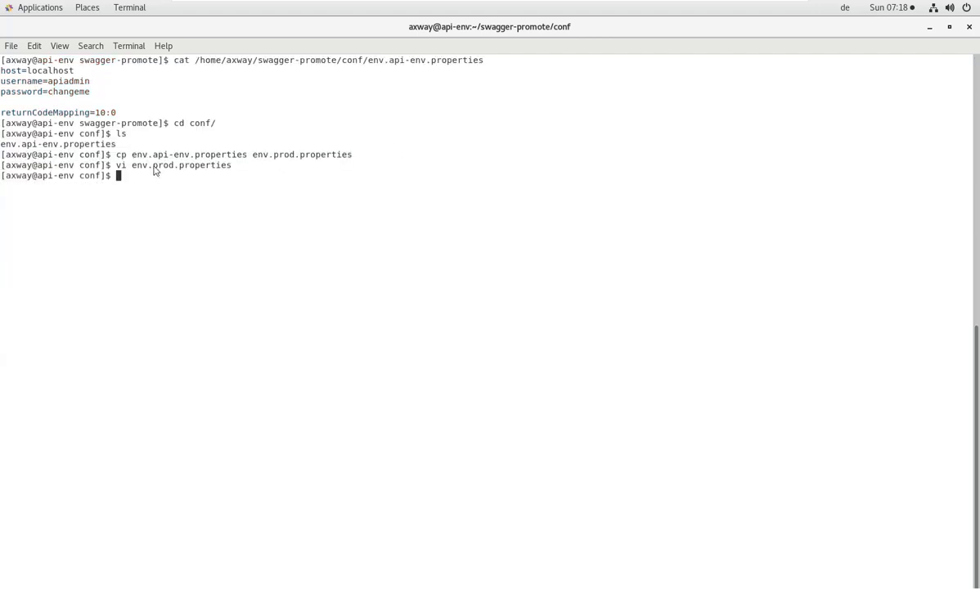
pyautogui.doubleClick(163, 164)
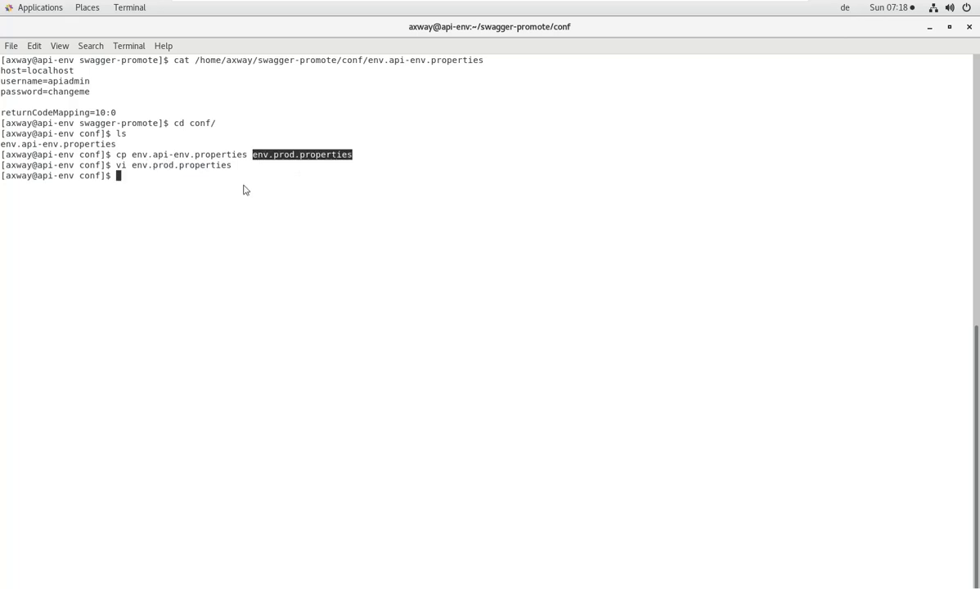
pyautogui.write('ls')
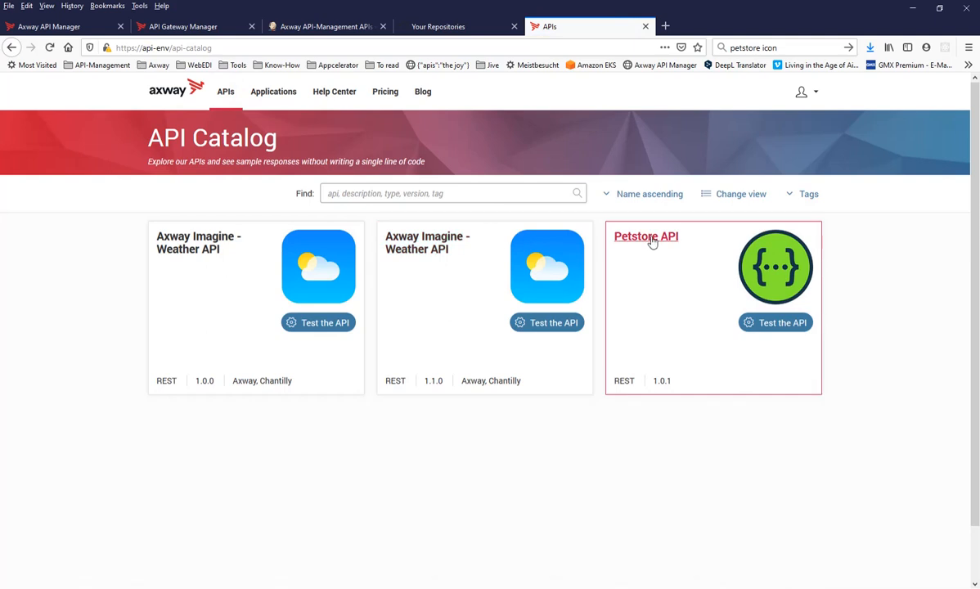
pyautogui.moveTo(664, 383)
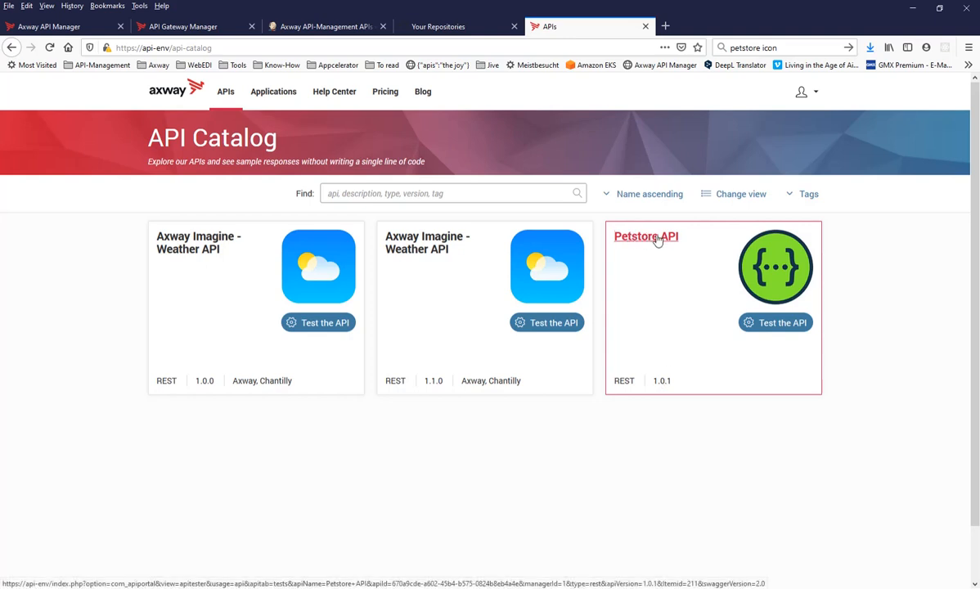
# Show the Petstore API 1.0.1 details with its host, base path and pet methods
pyautogui.click(645, 235)
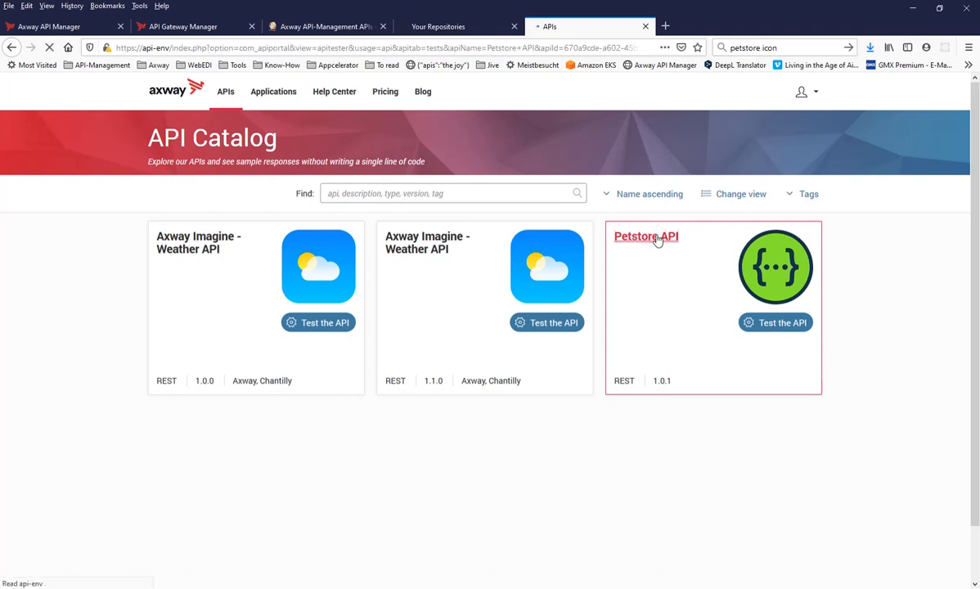
pyautogui.click(645, 235)
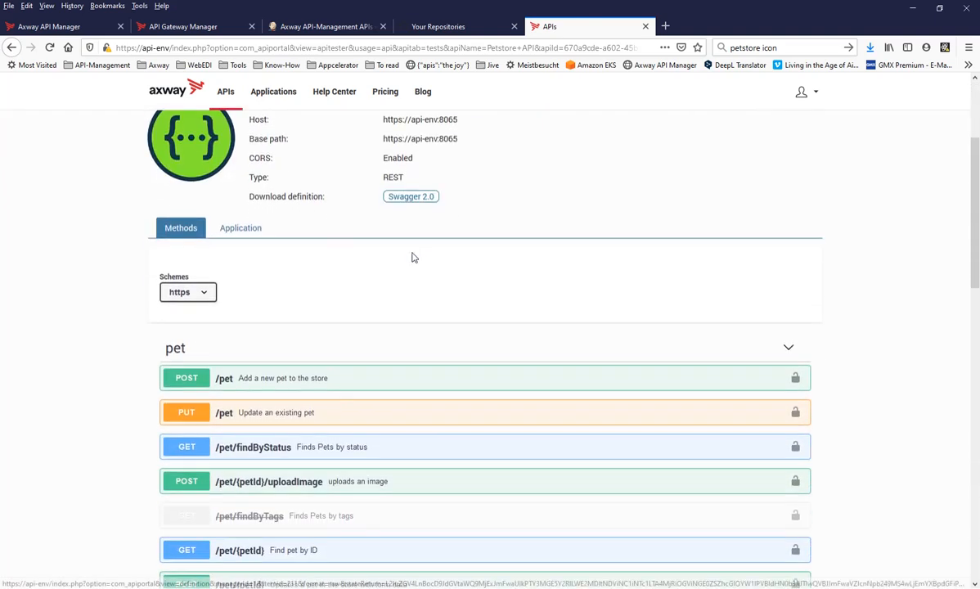
pyautogui.scroll(3)
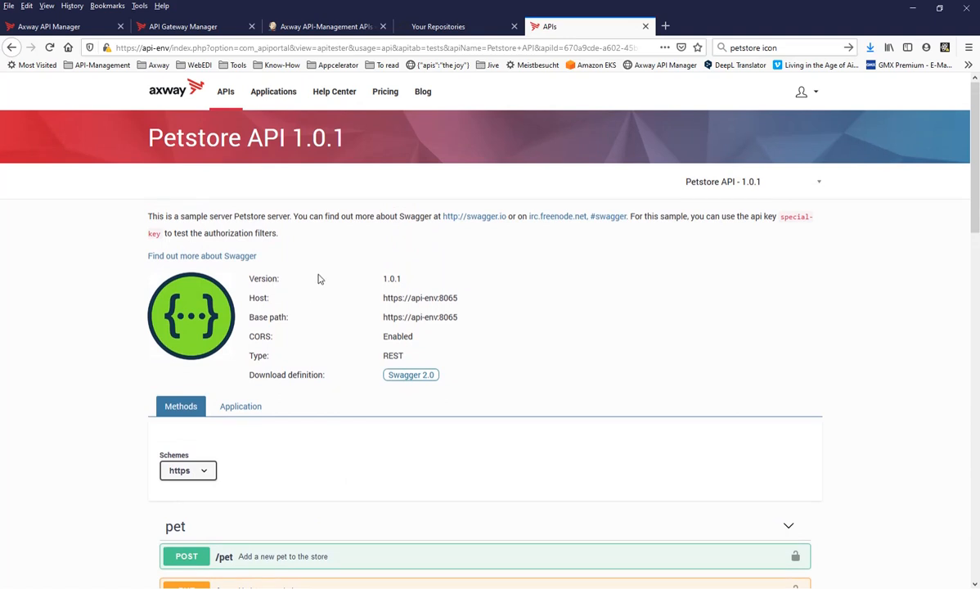
pyautogui.moveTo(329, 283)
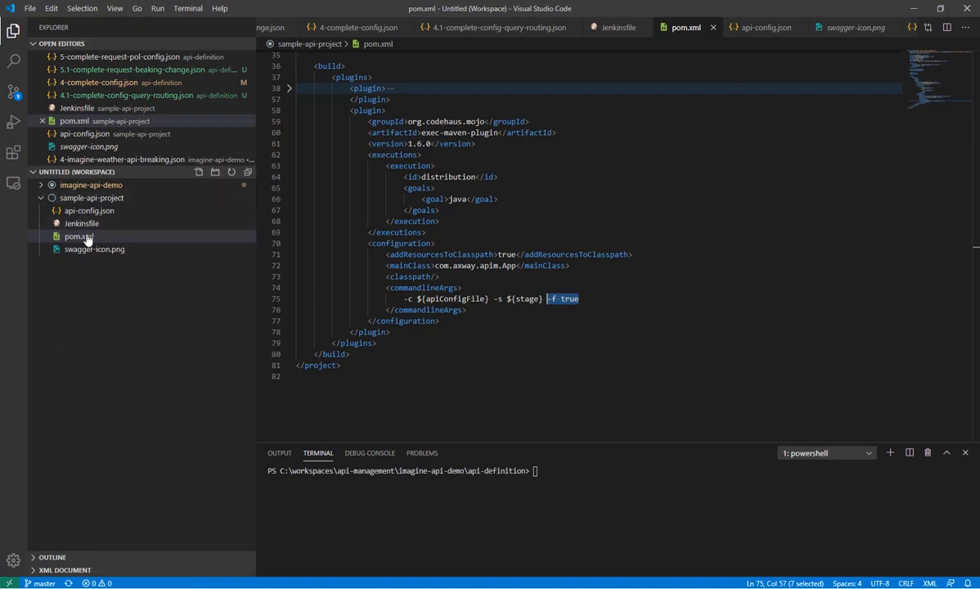
pyautogui.moveTo(90, 209)
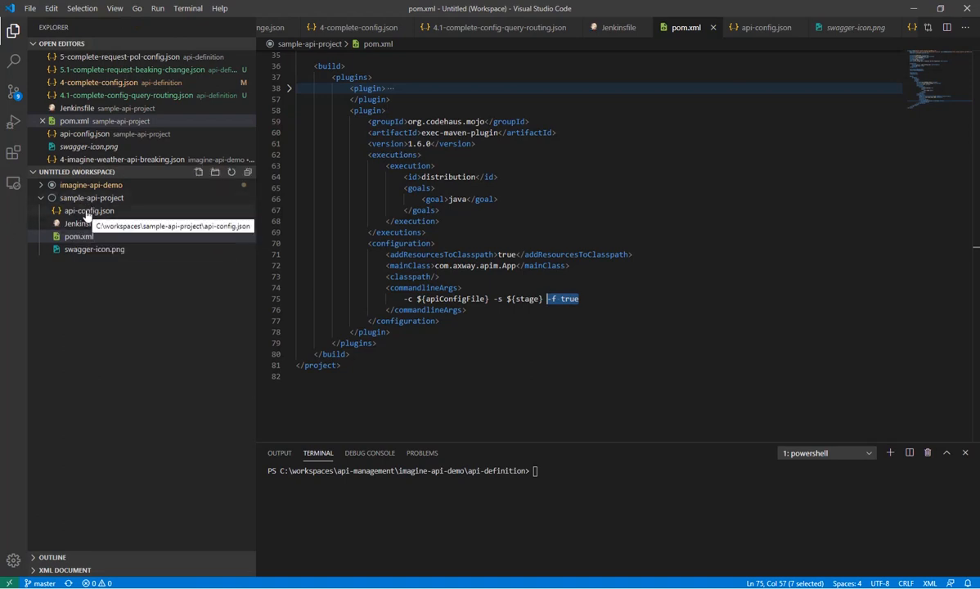
# Raise the version in sample-api-project's api-config.json and save it
pyautogui.click(89, 209)
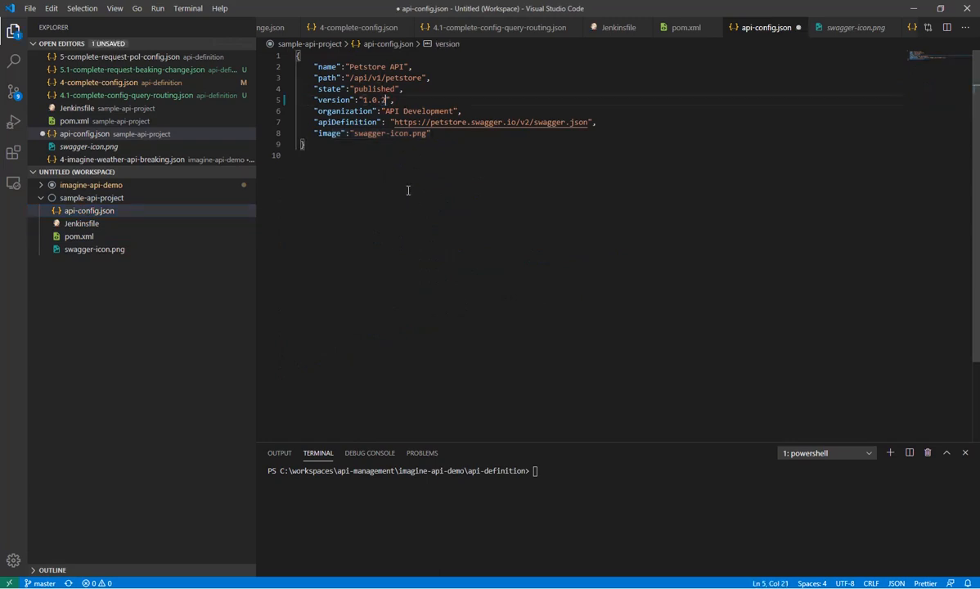
pyautogui.press('ctrl+s')
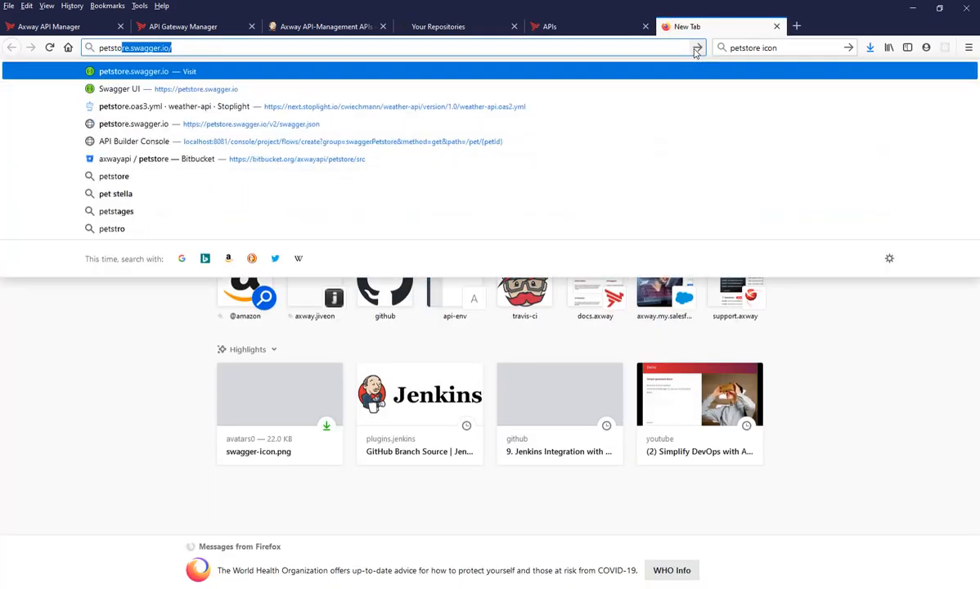
# Find the Petstore OpenAPI 3.0 gist, view Raw and use its URL as apiDefinition in api-config.json
pyautogui.write('petstore open')
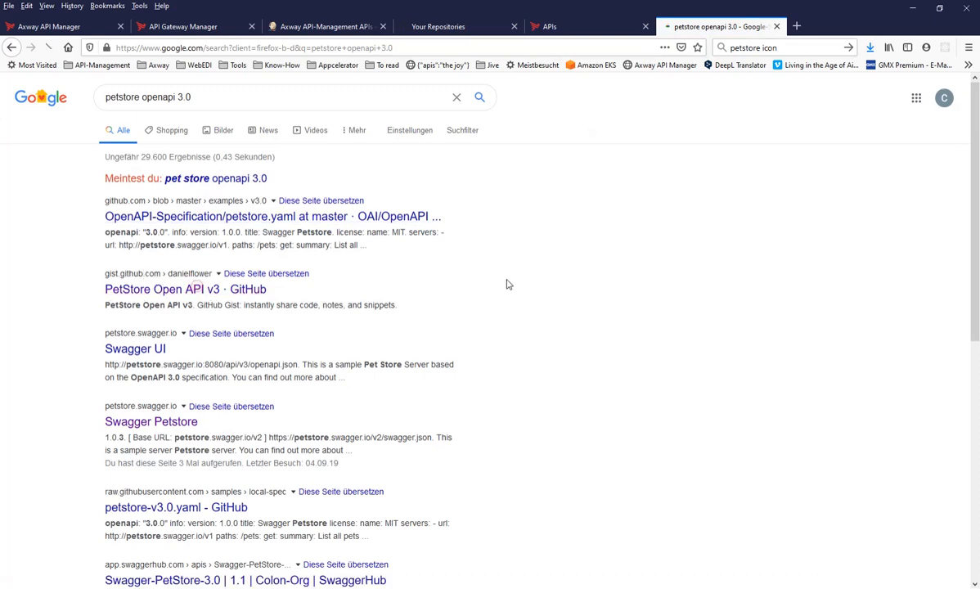
pyautogui.click(161, 288)
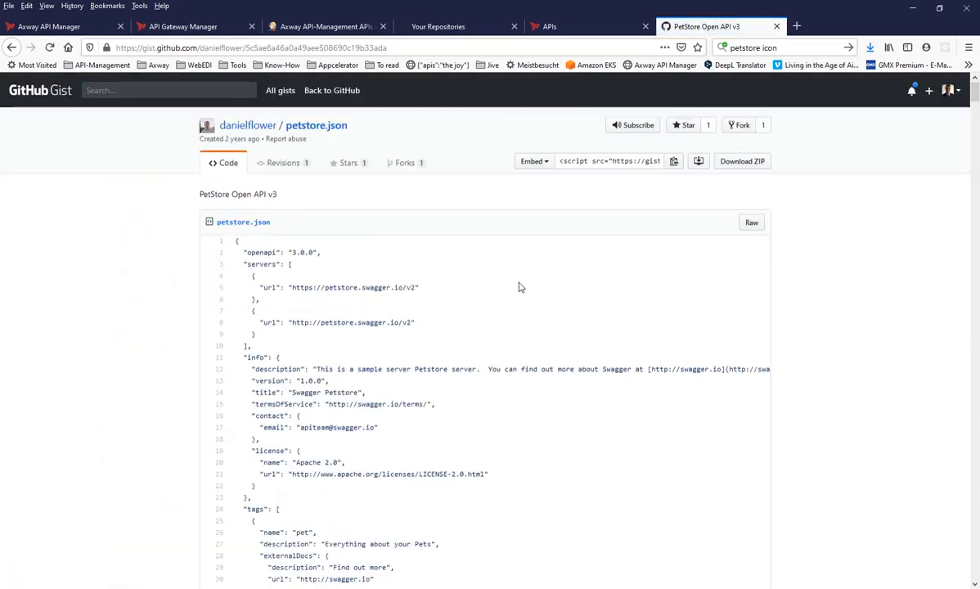
pyautogui.click(751, 222)
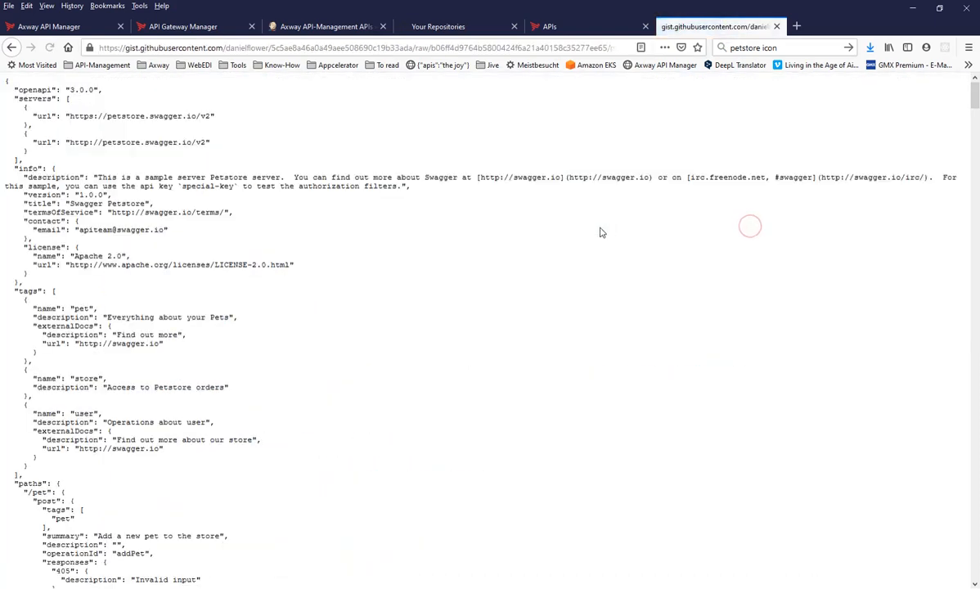
pyautogui.click(352, 48)
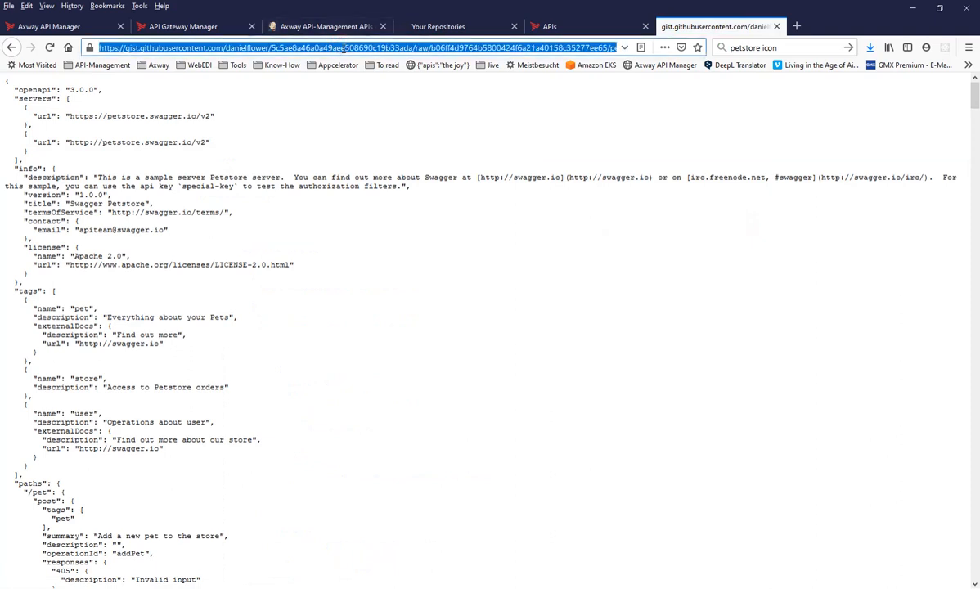
pyautogui.doubleClick(62, 88)
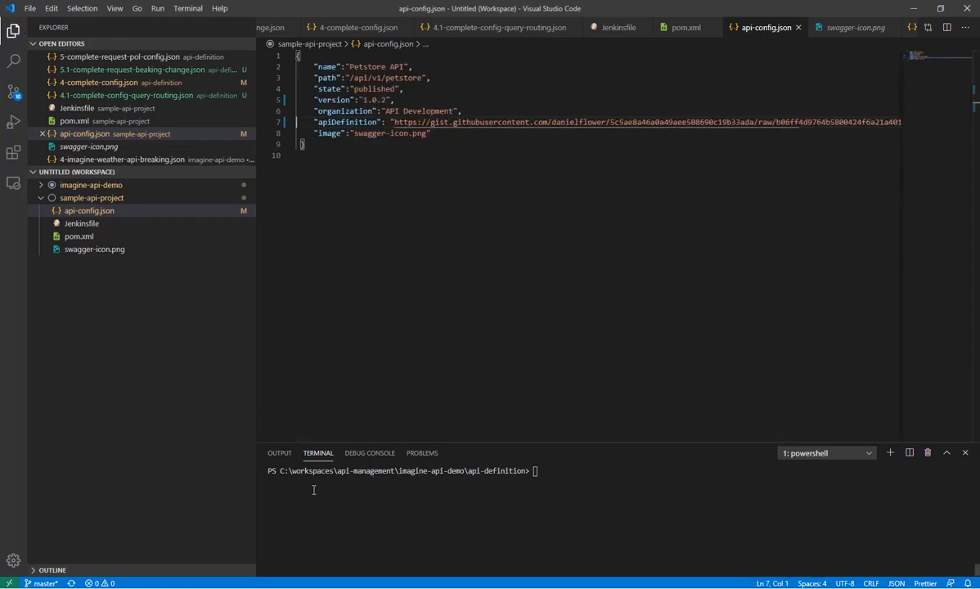
pyautogui.click(13, 91)
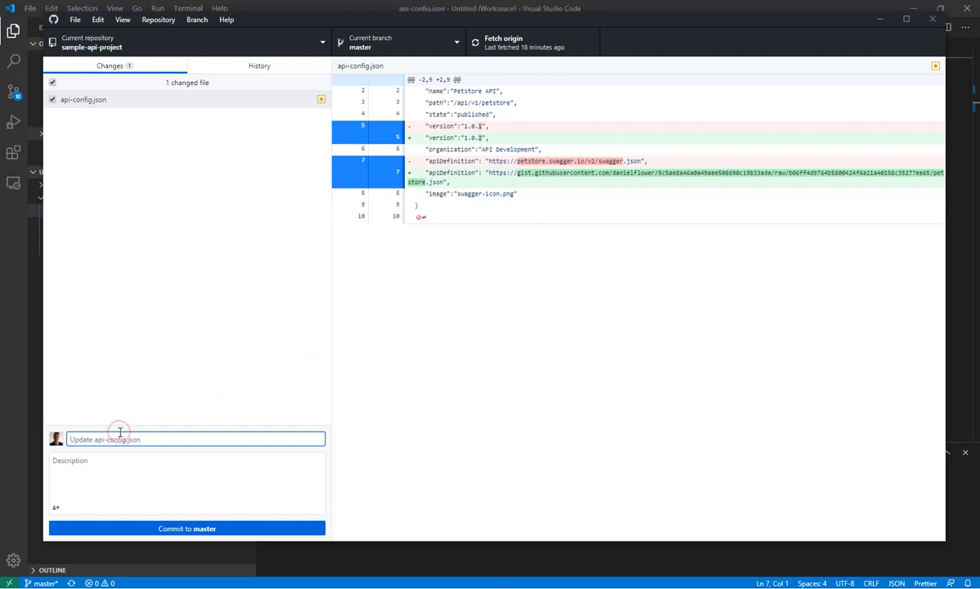
# Commit the api-config.json change to master with summary 'Updated API to 3.0'
pyautogui.write('Updated')
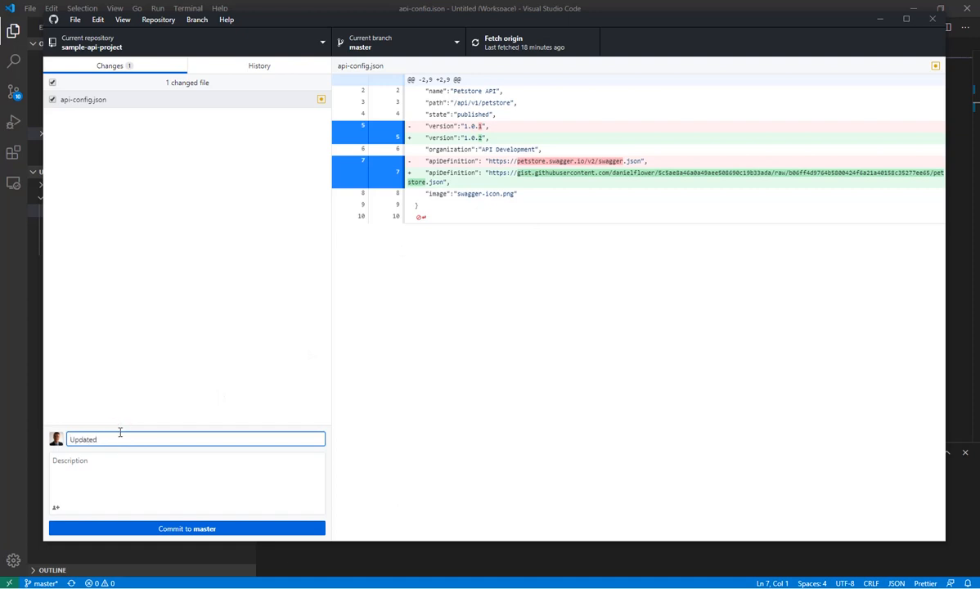
pyautogui.write('API to 3.0')
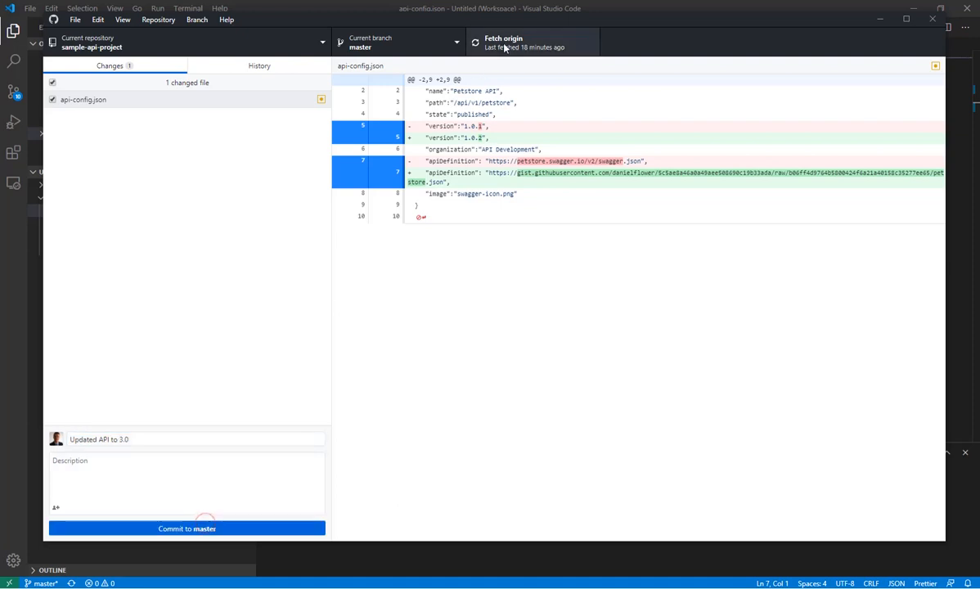
pyautogui.click(186, 527)
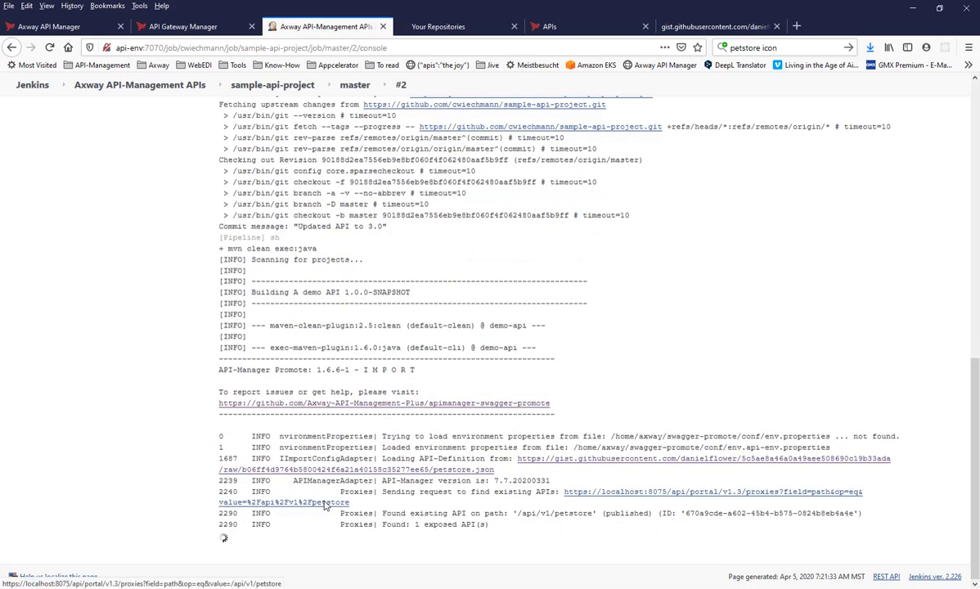
# Scroll build #2's log through the changed Petstore API import and new proxy creation
pyautogui.scroll(-3)
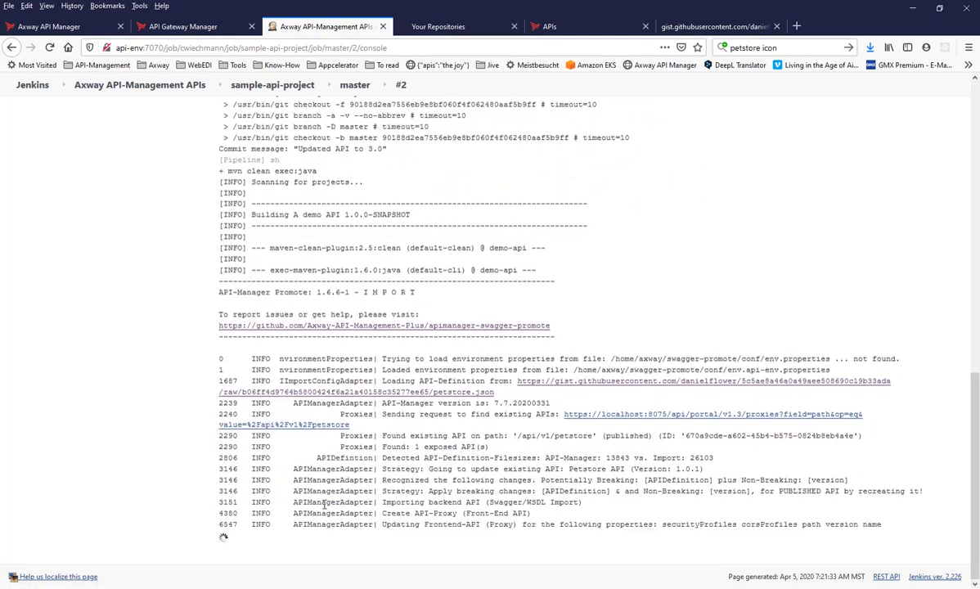
pyautogui.scroll(-3)
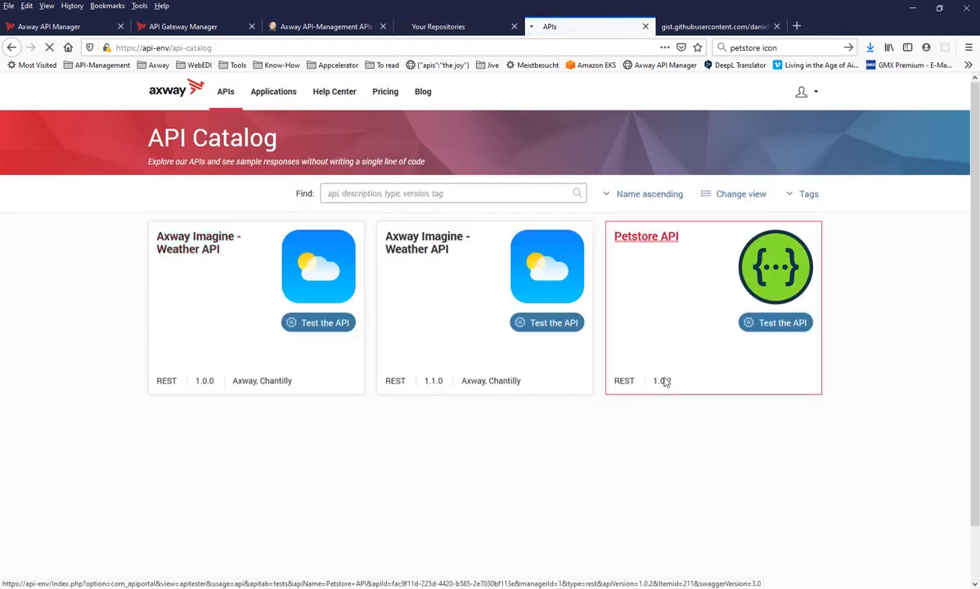
# Show the republished Petstore API as OAS 3.0 with its store and user methods
pyautogui.click(645, 235)
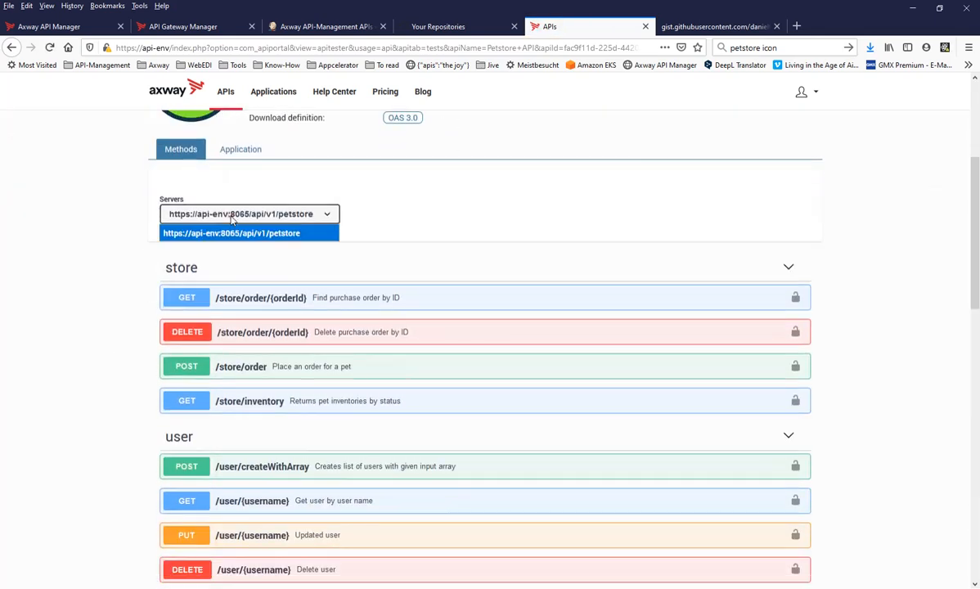
pyautogui.moveTo(131, 216)
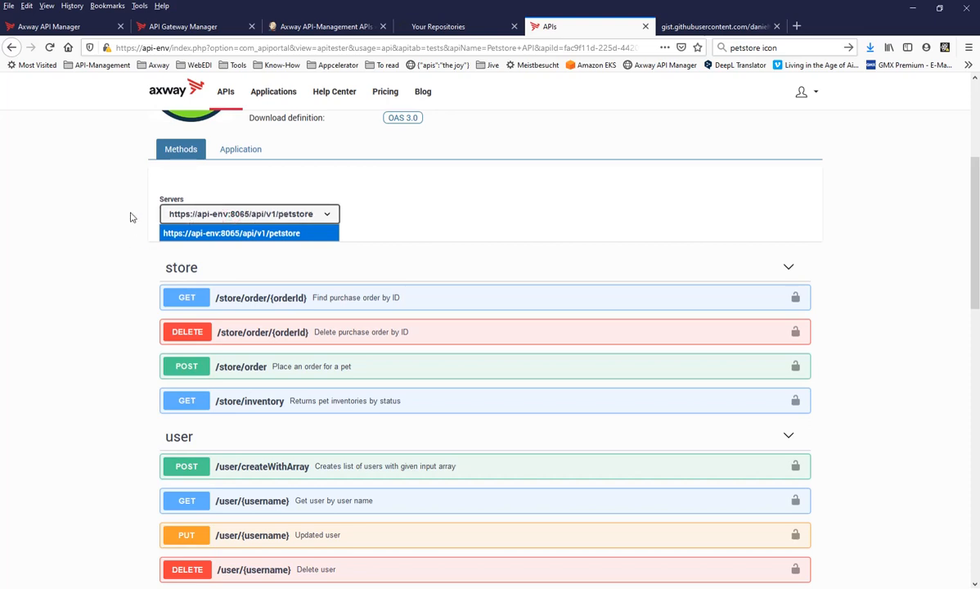
pyautogui.scroll(-3)
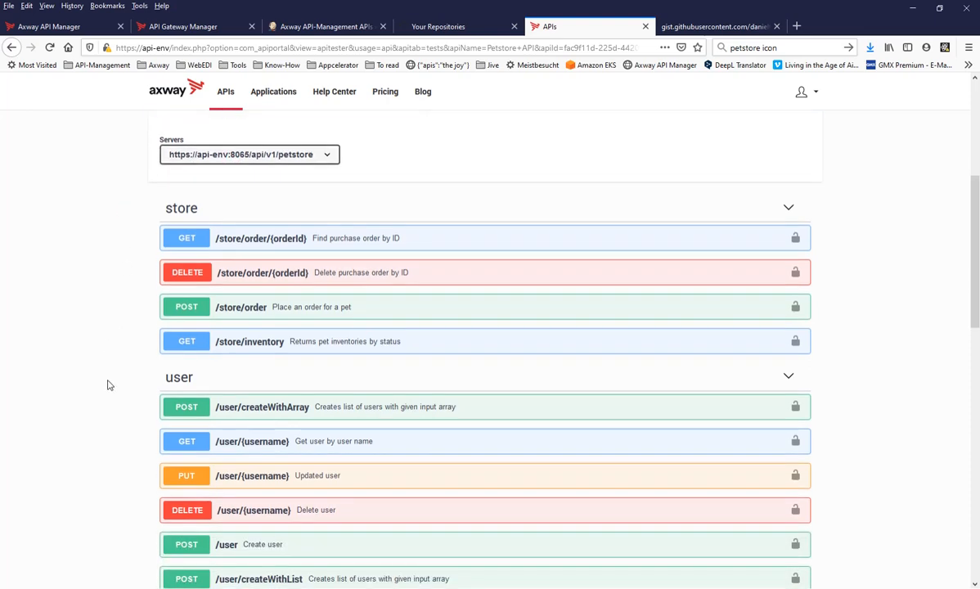
pyautogui.scroll(-3)
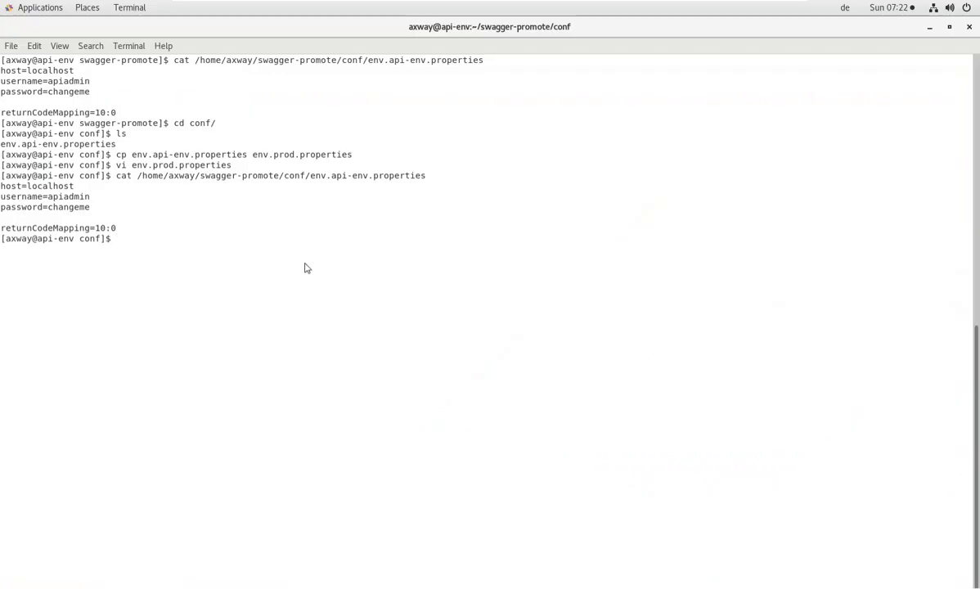
# Print the current directory and $SWAGGER_PROMOTE_HOME (/home/axway/swagger-promote)
pyautogui.write('pwd')
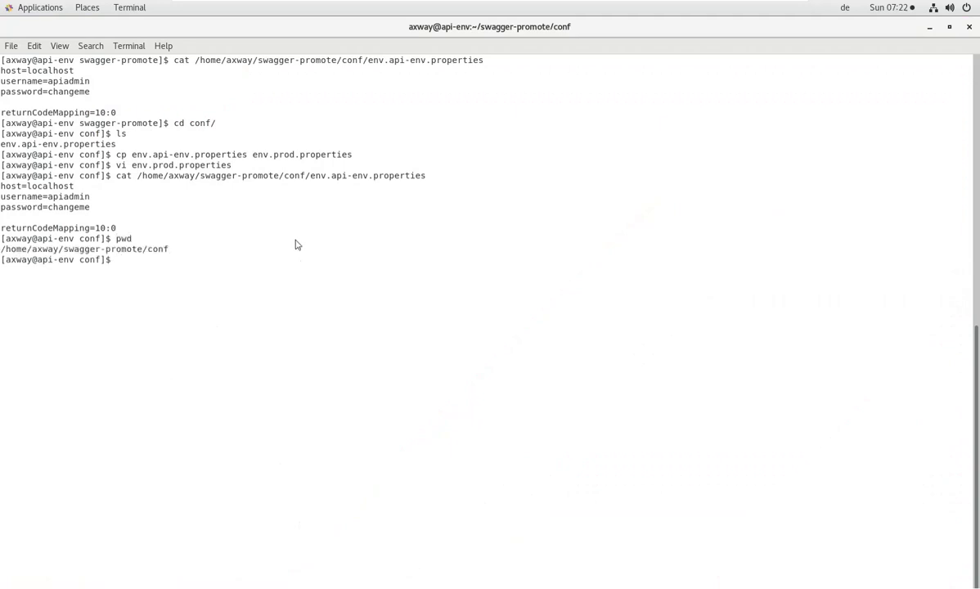
pyautogui.moveTo(145, 255)
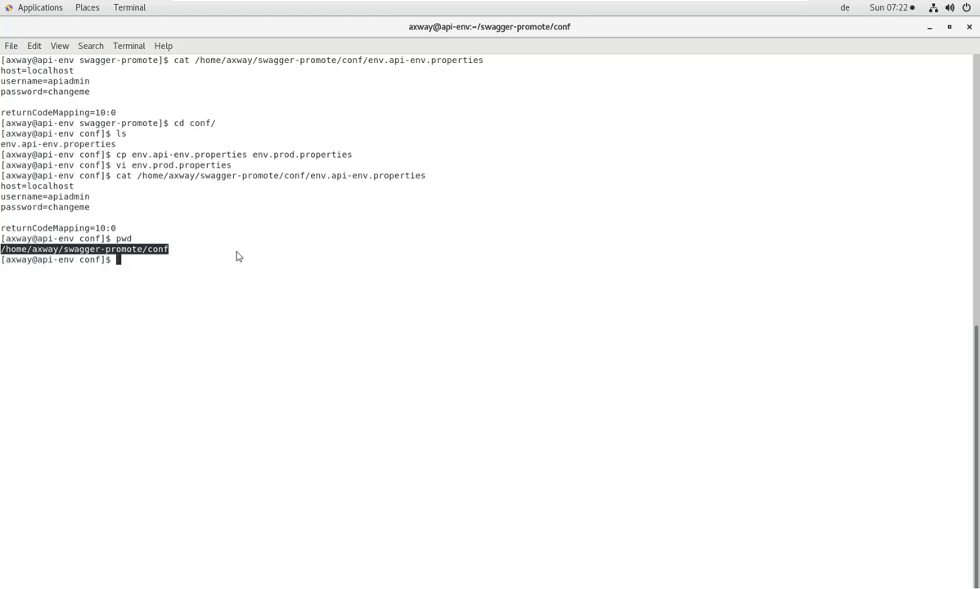
pyautogui.write('echo $S')
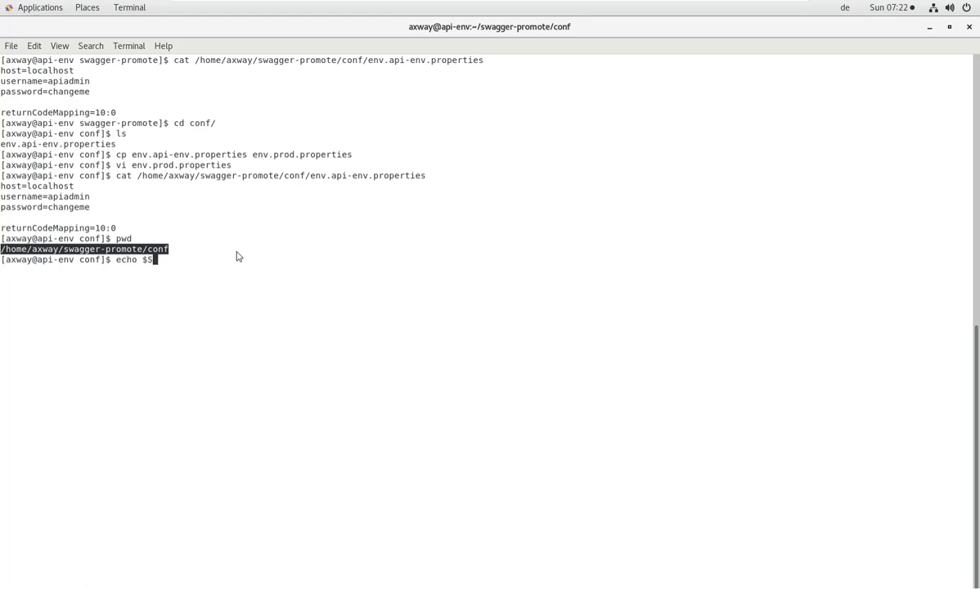
pyautogui.write('WAGGER_P')
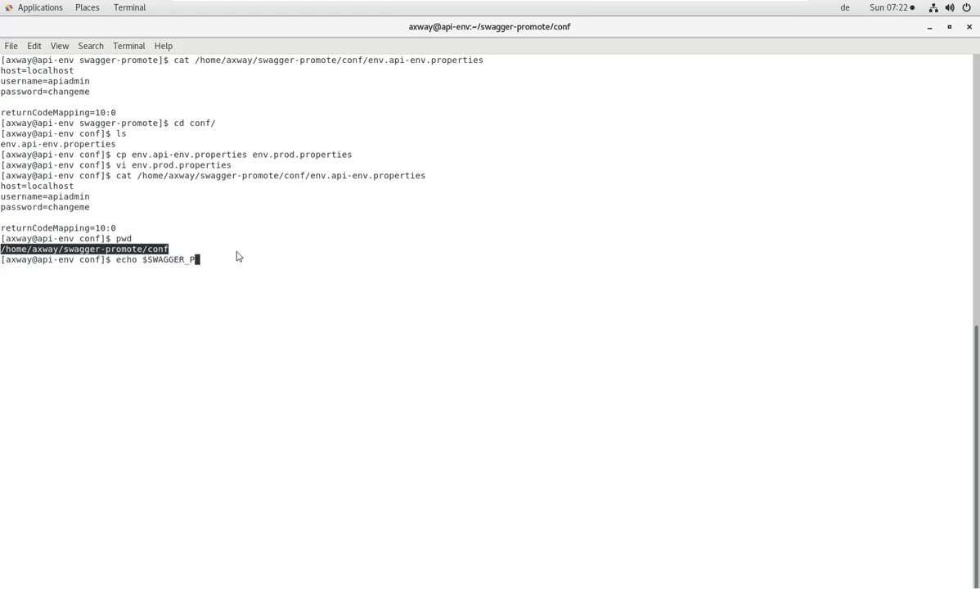
pyautogui.write('ROMOTE_HOME')
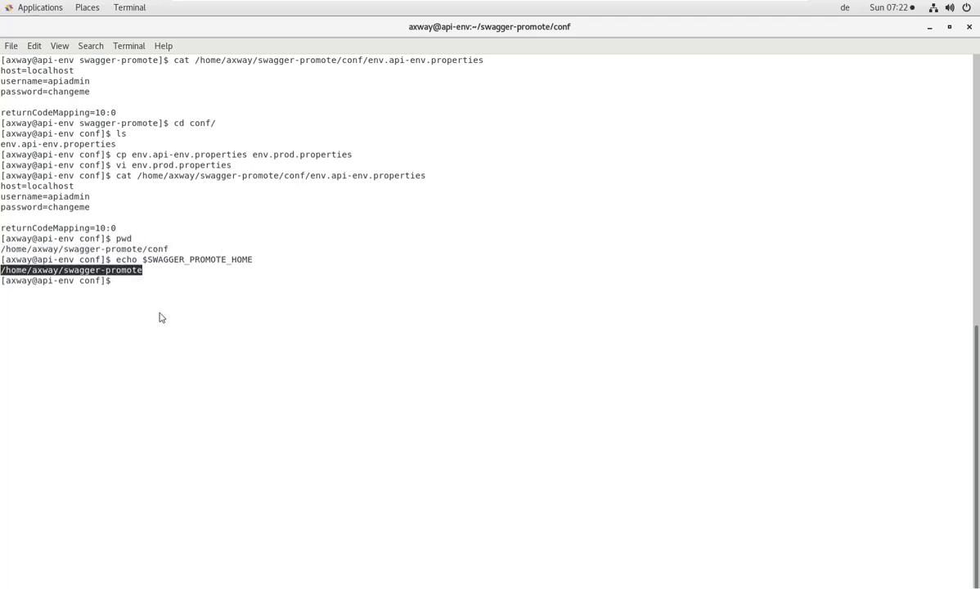
# List /home/axway/swagger-promote with ls -l, showing only the conf folder
pyautogui.write('ls -l /home/axway/swagger-promote')
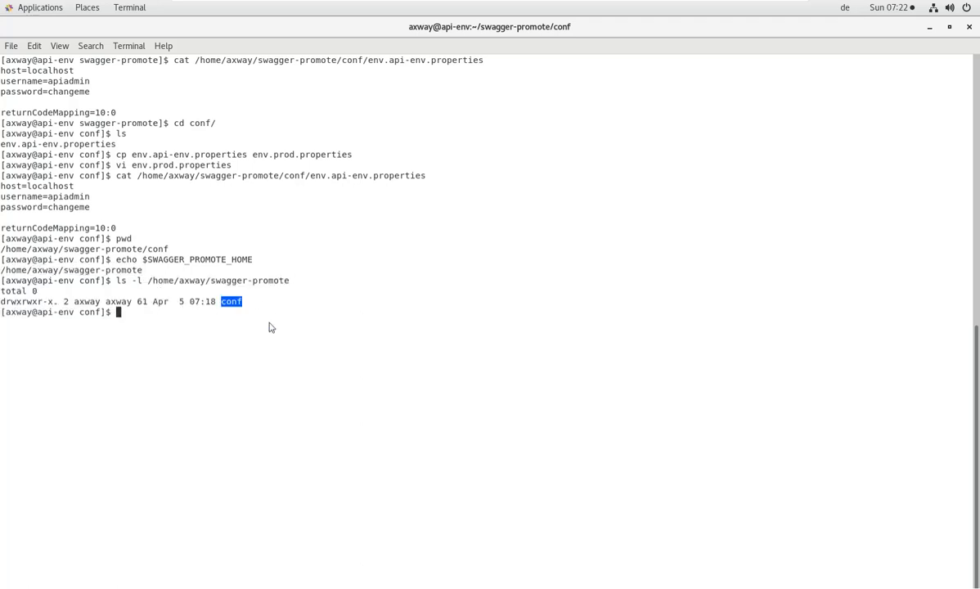
pyautogui.write('ls -l conf')
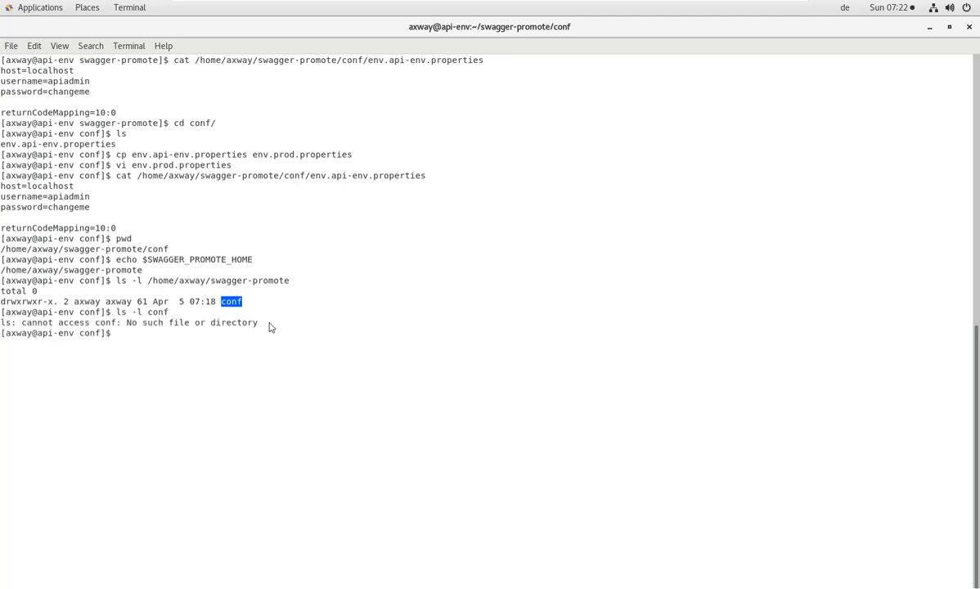
pyautogui.write('l')
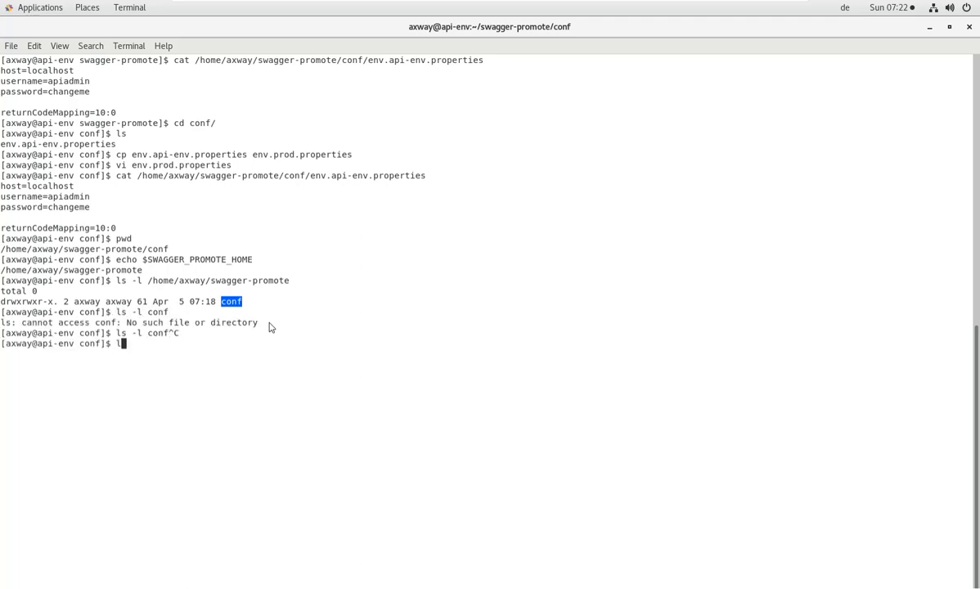